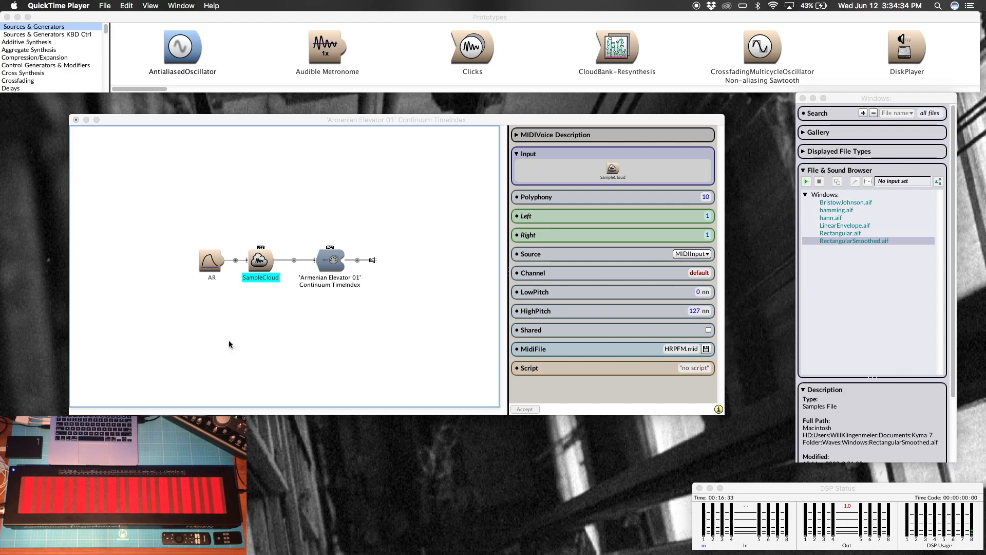
Show the SampleCloud's settings and locate the SampleCloud prototype by searching 'sampleclo'.
left_click(260, 258)
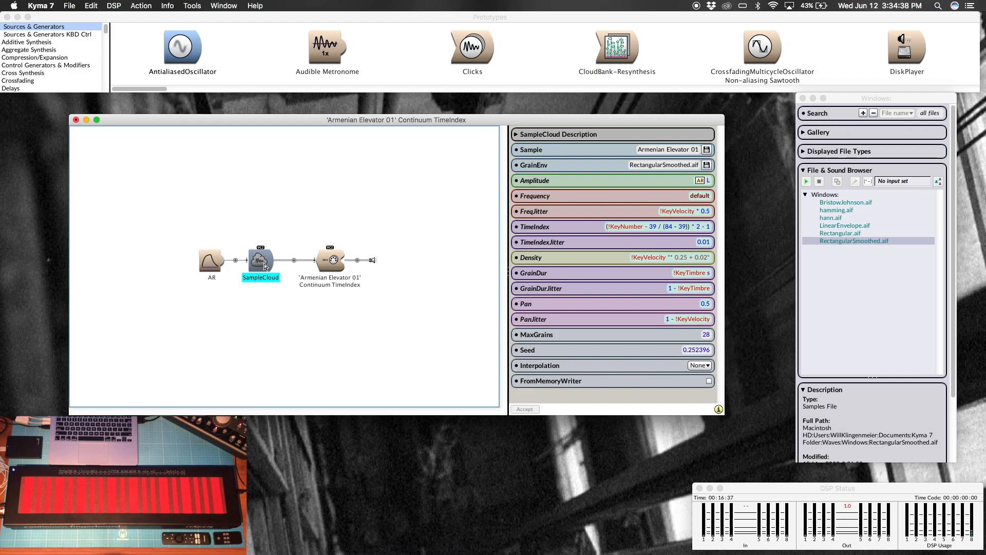
left_click(706, 165)
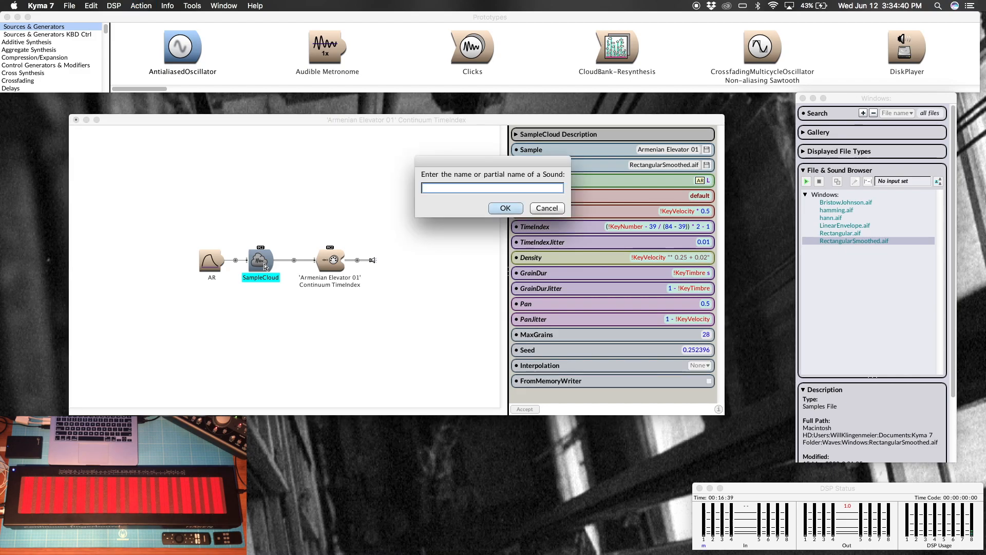
type("sampleclo")
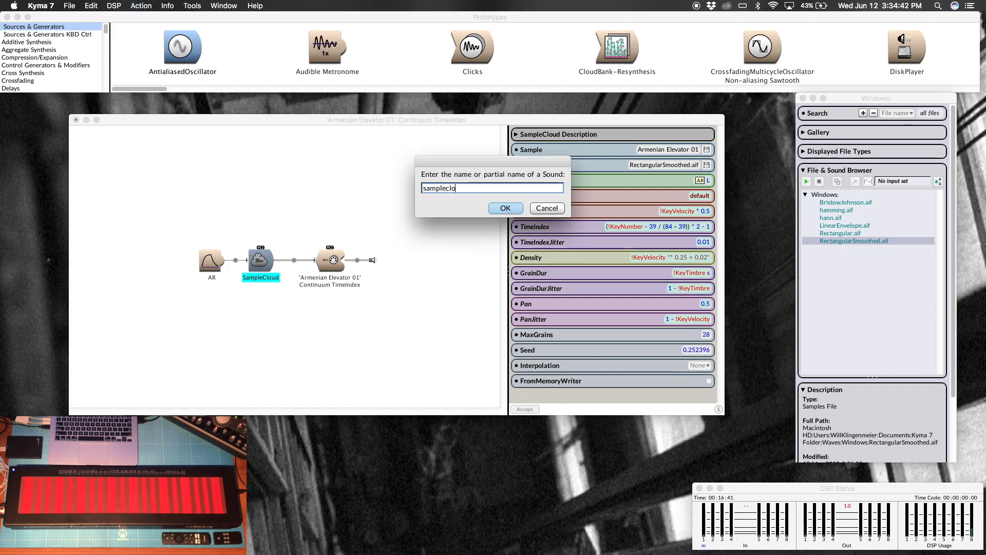
left_click(506, 207)
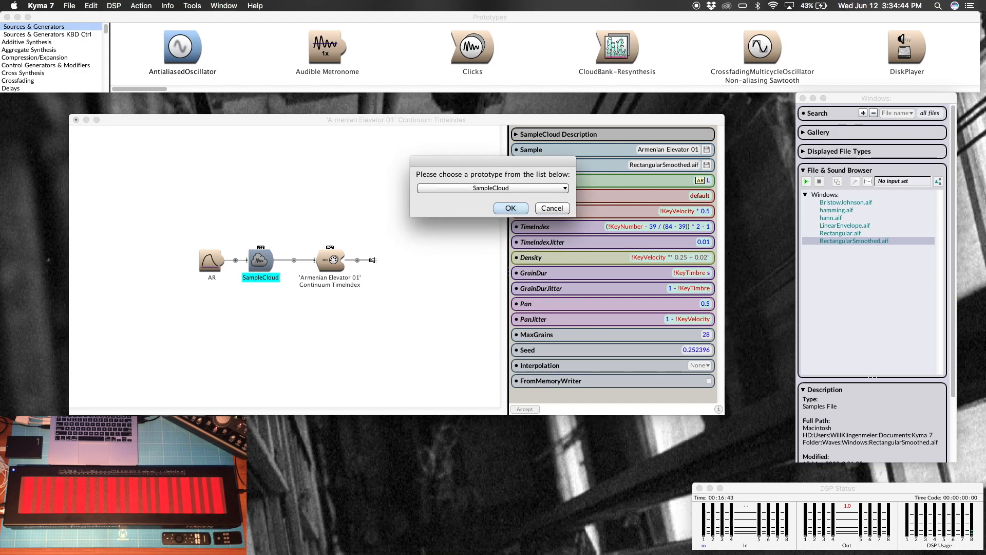
left_click(510, 208)
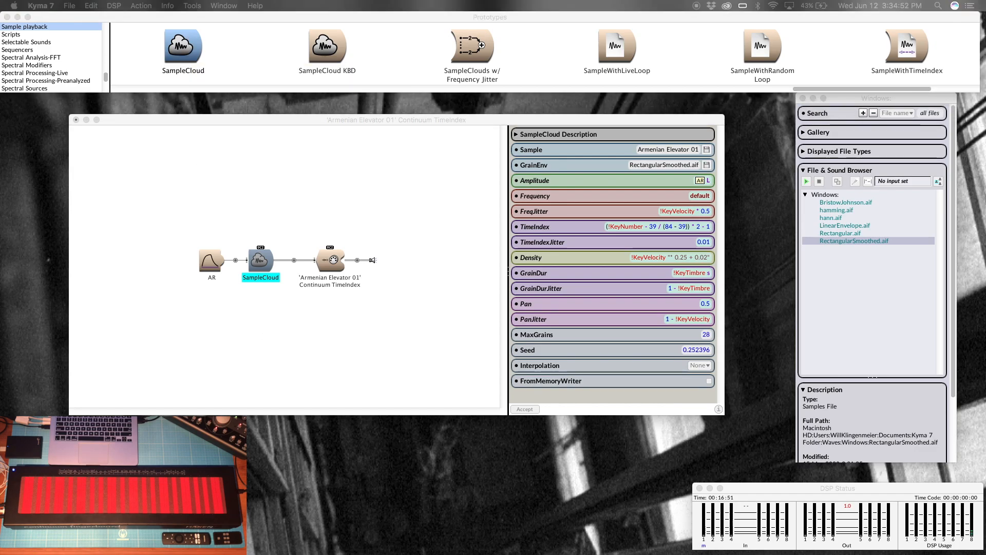
Open the SampleCloud prototype and display its gaussian.aif grain envelope waveform.
double_click(260, 259)
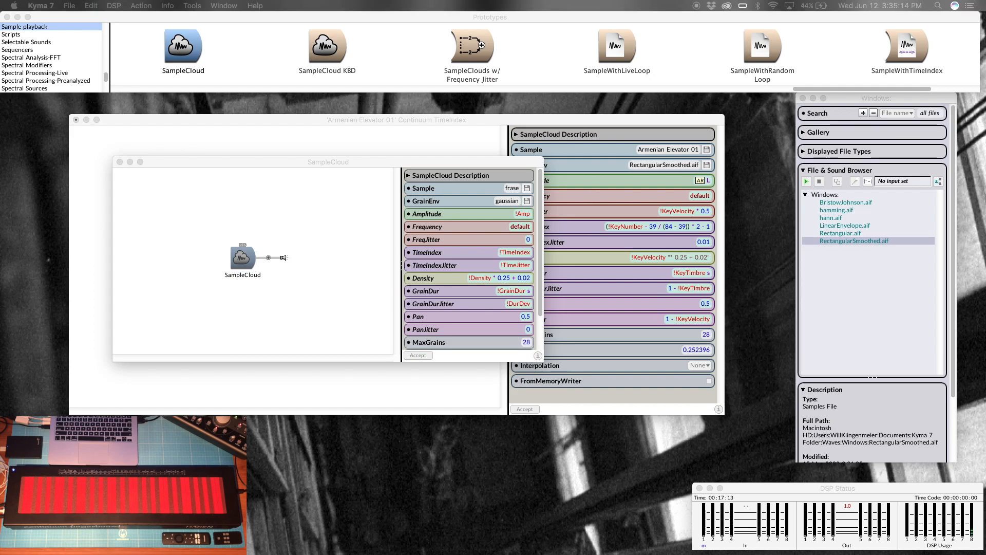
left_click(528, 201)
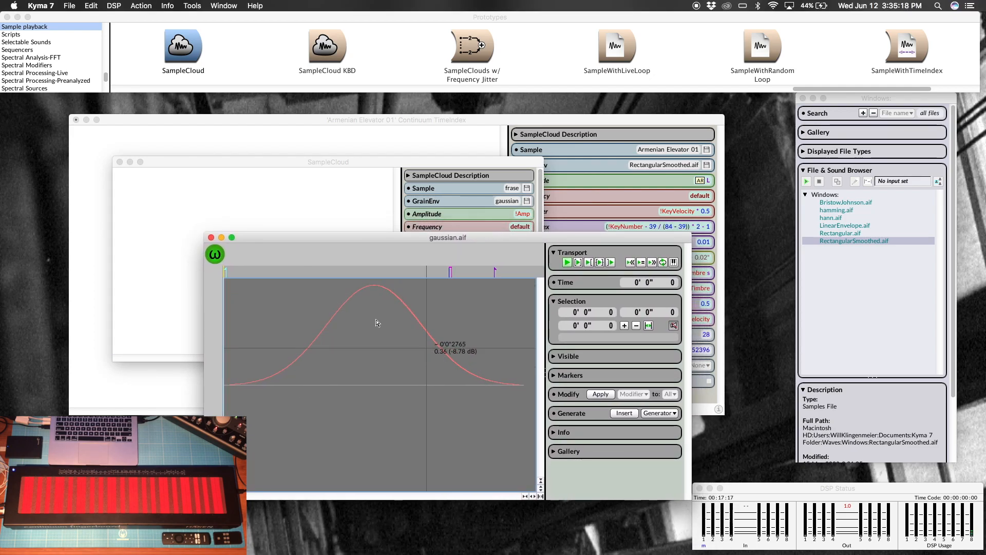
Reveal gaussian.aif's Wavetables › Windows folder of envelope files in Finder.
left_click(212, 237)
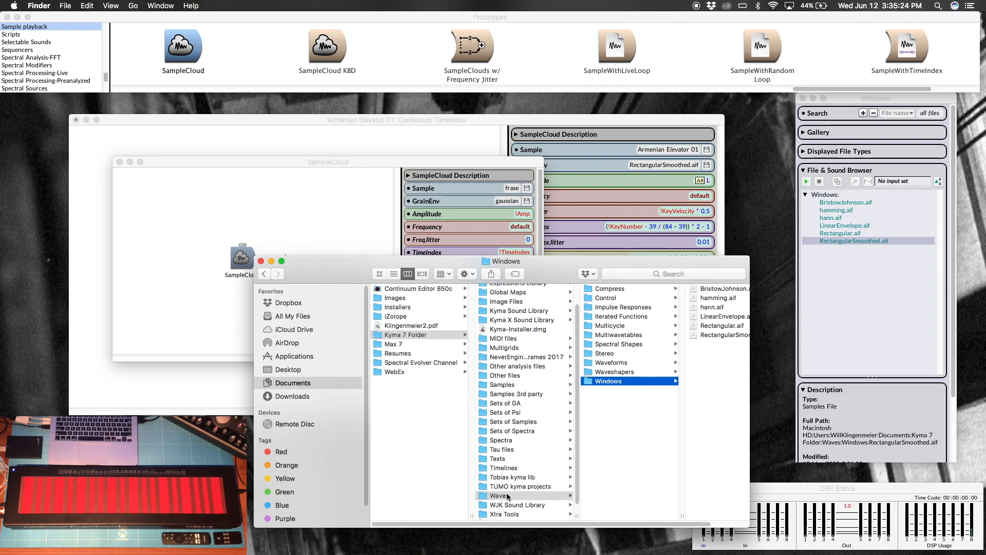
mouse_move(622, 394)
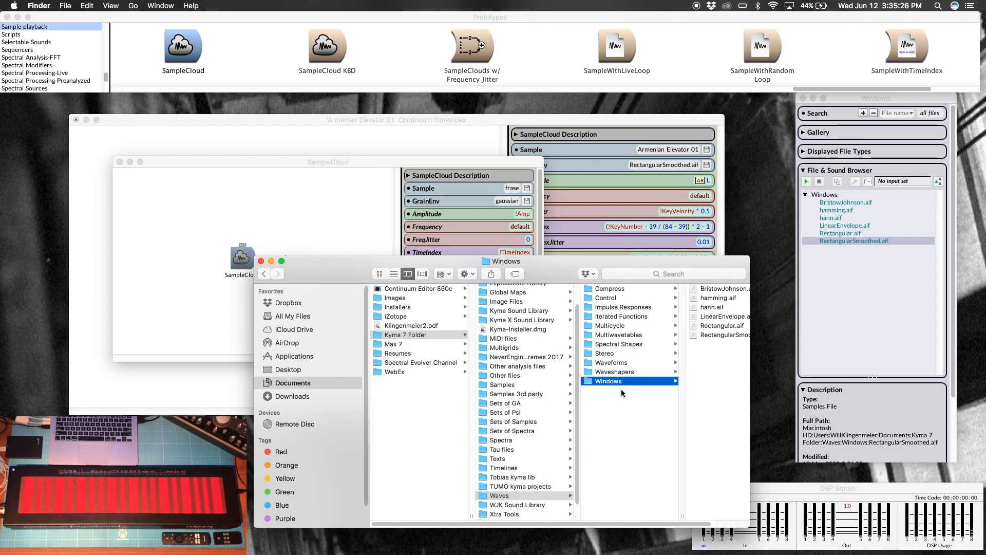
mouse_move(586, 406)
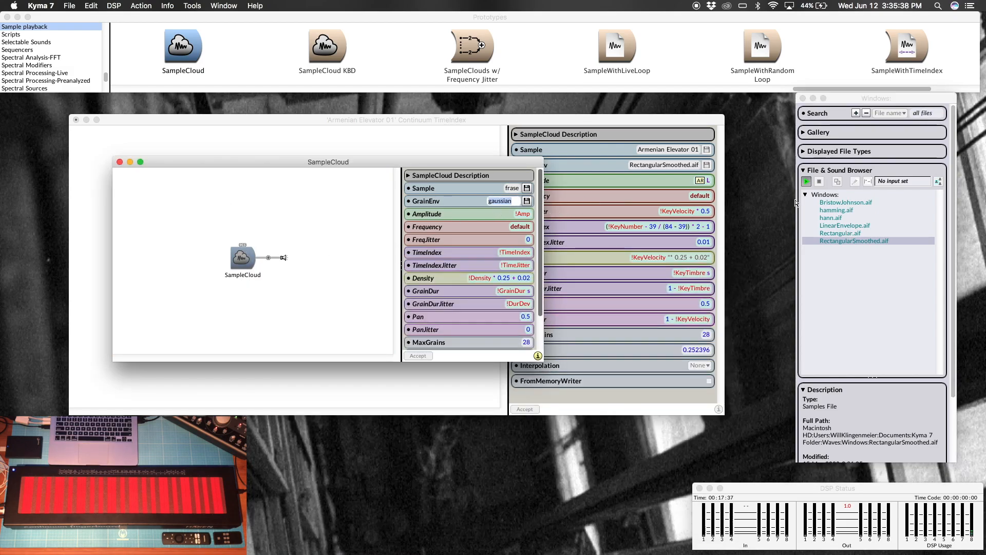
Set the prototype's GrainEnv to BristowJohnson.aif from the File & Sound Browser.
left_click(845, 202)
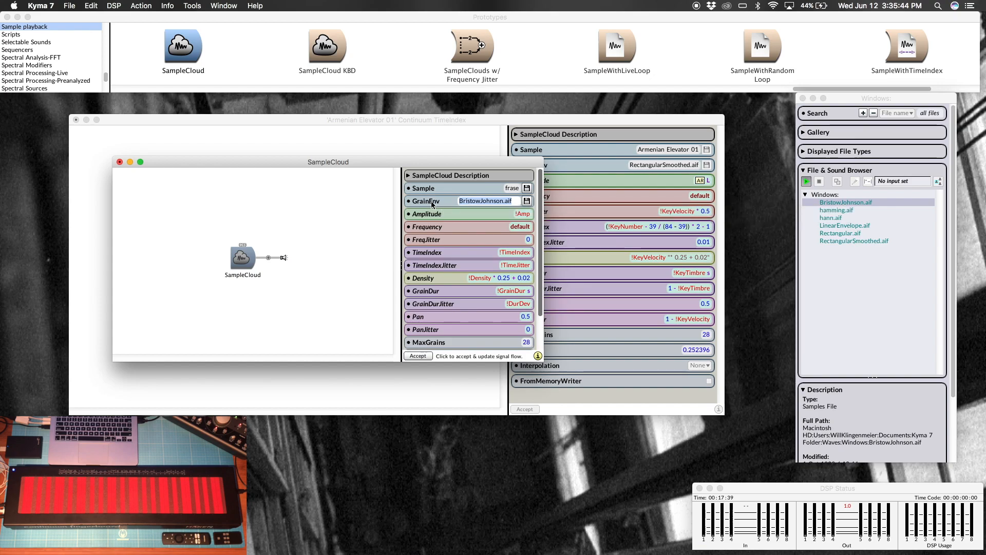
mouse_move(449, 203)
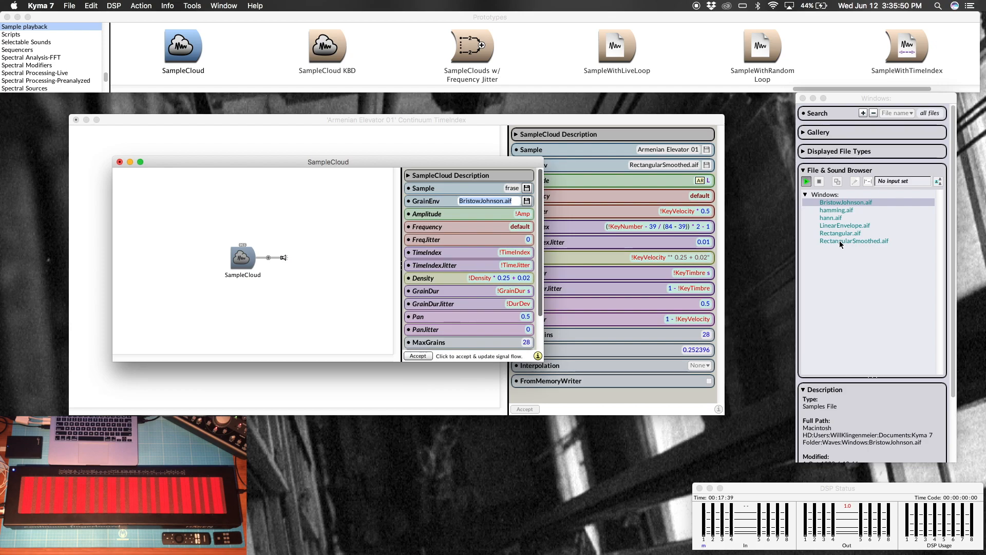
mouse_move(638, 198)
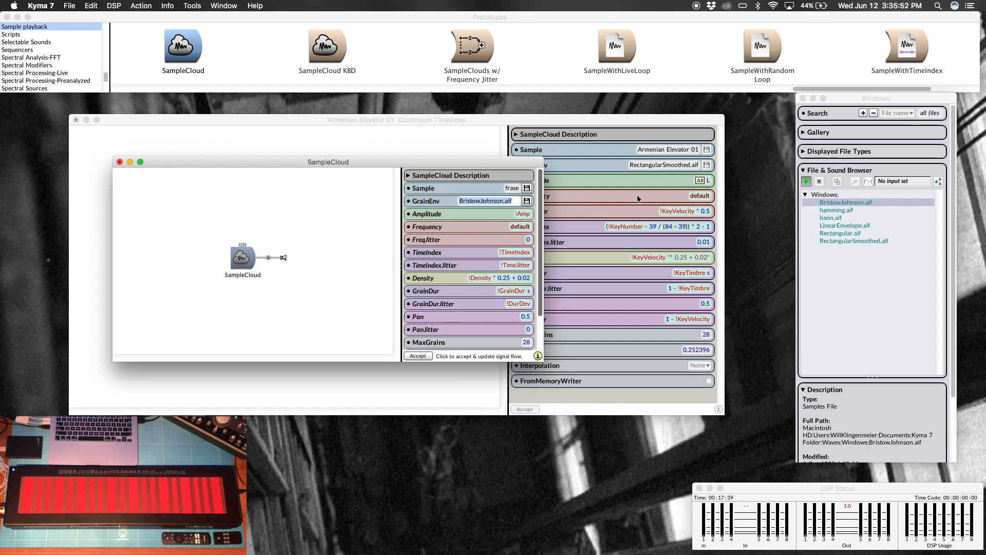
mouse_move(679, 168)
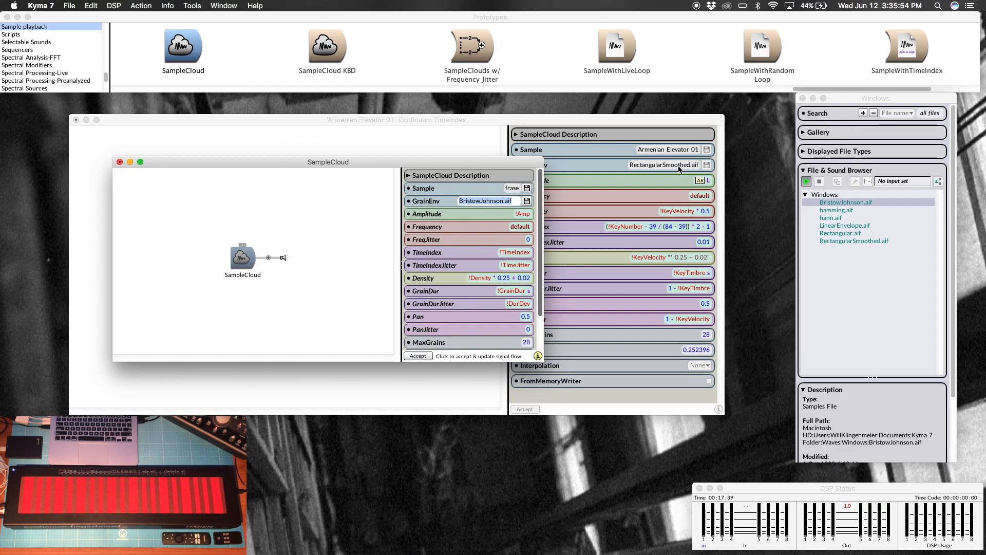
mouse_move(405, 194)
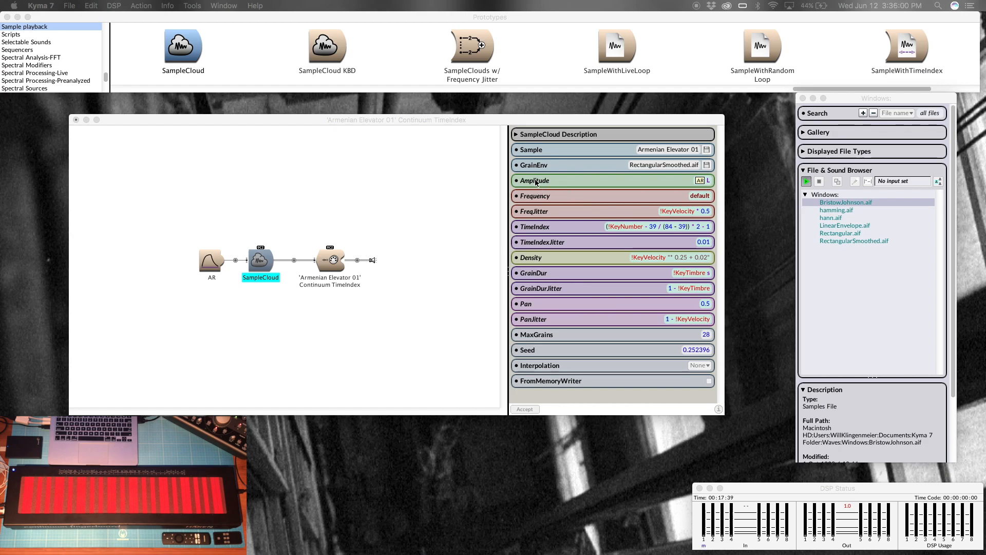
mouse_move(260, 249)
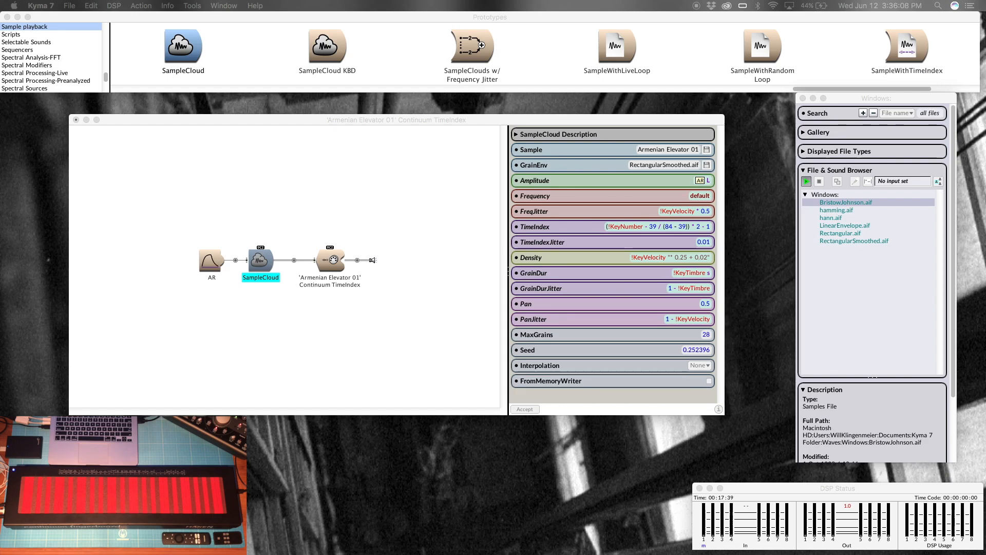
Select the AR envelope to show its KeyDown gate, attack/release times and velocity scaling.
left_click(39, 27)
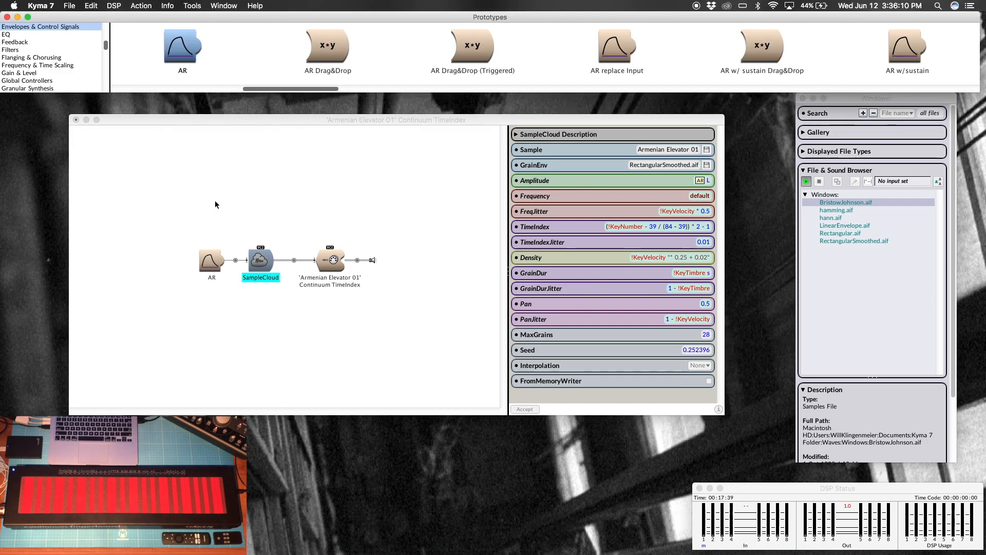
mouse_move(183, 47)
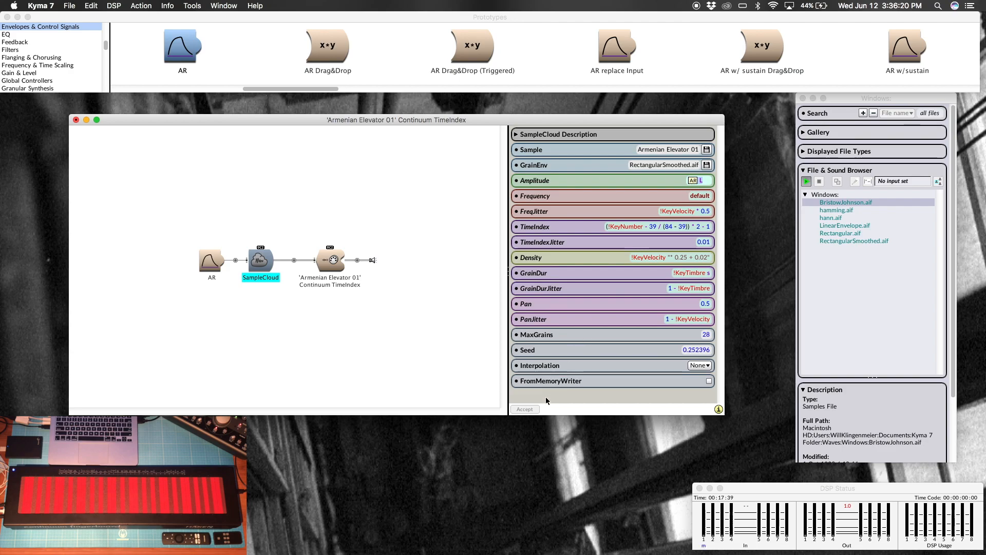
mouse_move(428, 354)
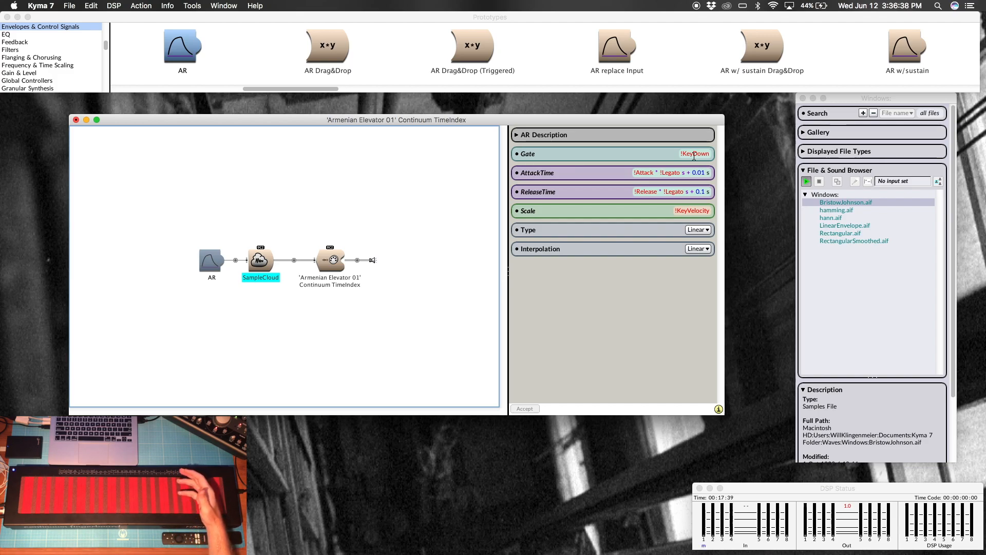
mouse_move(439, 275)
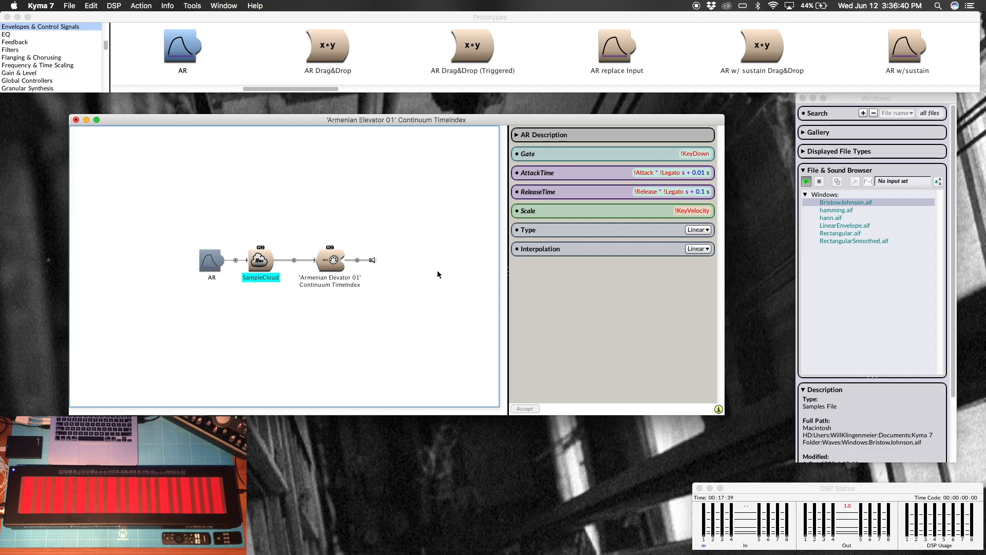
Show the SampleCloud's grain settings again, then bring up the MIDI Configuration dialog.
left_click(260, 259)
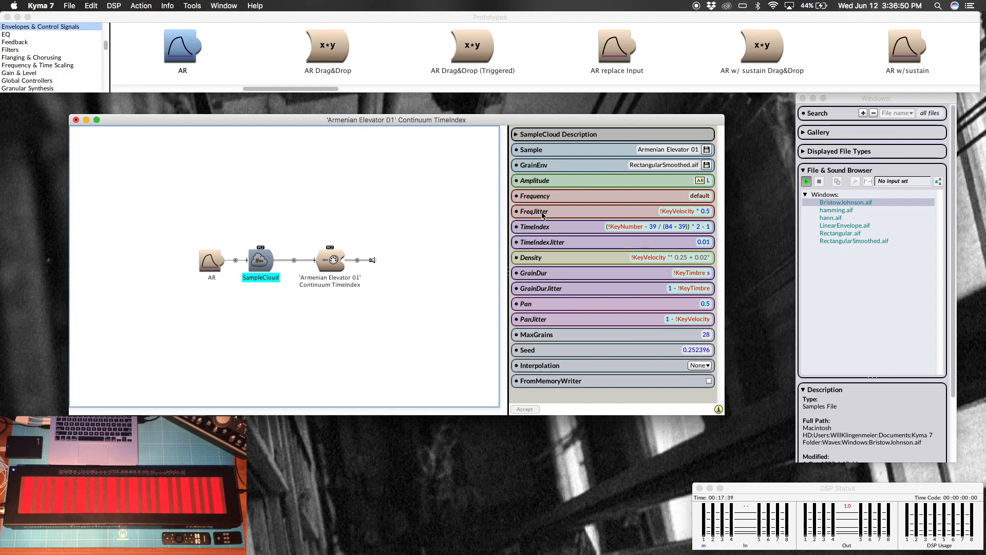
mouse_move(539, 196)
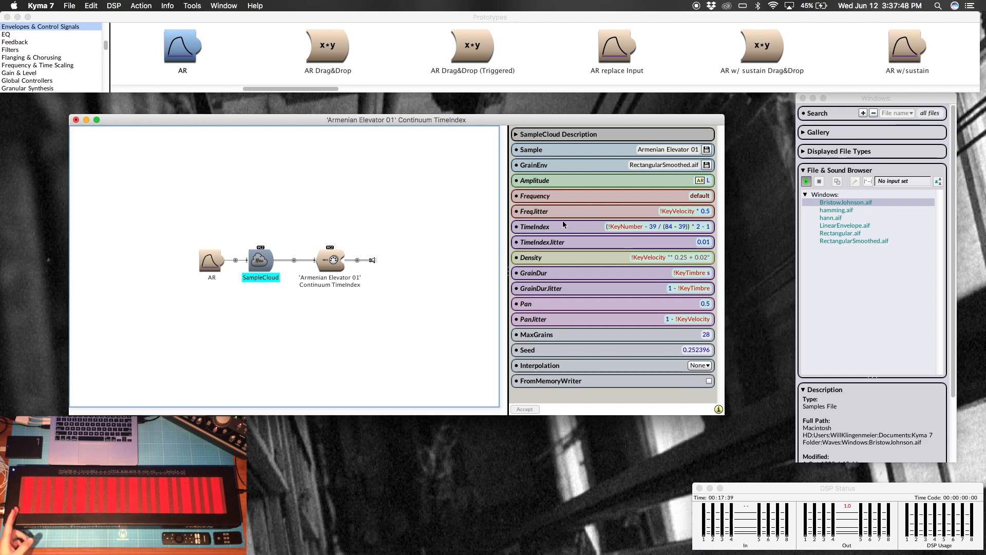
mouse_move(535, 226)
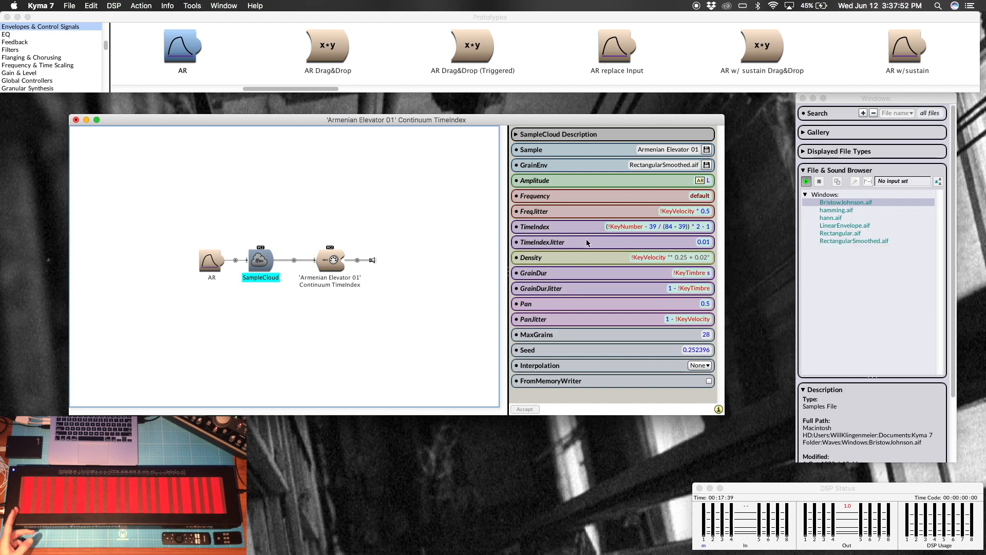
mouse_move(658, 228)
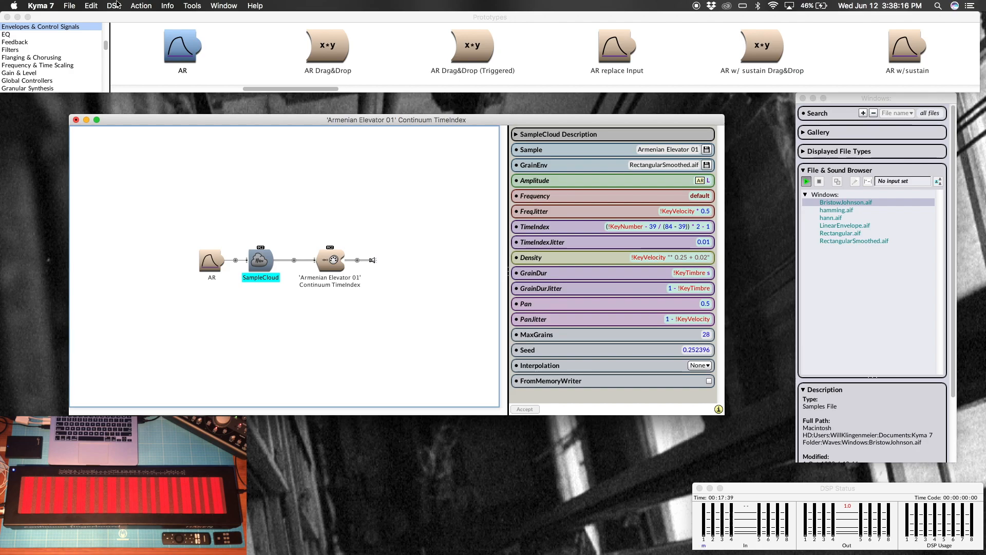
left_click(114, 7)
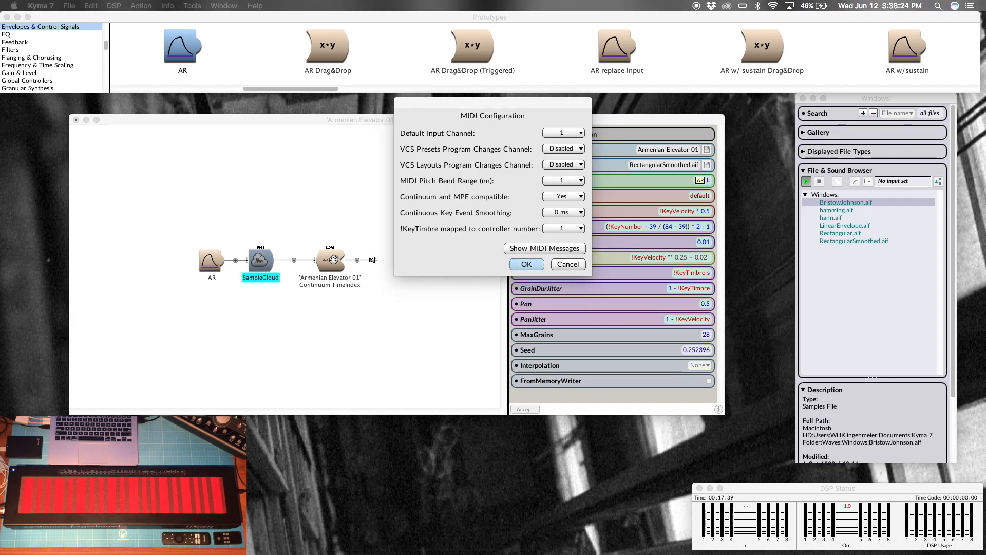
Show the Event Log of incoming MIDI messages from the Continuum.
left_click(544, 247)
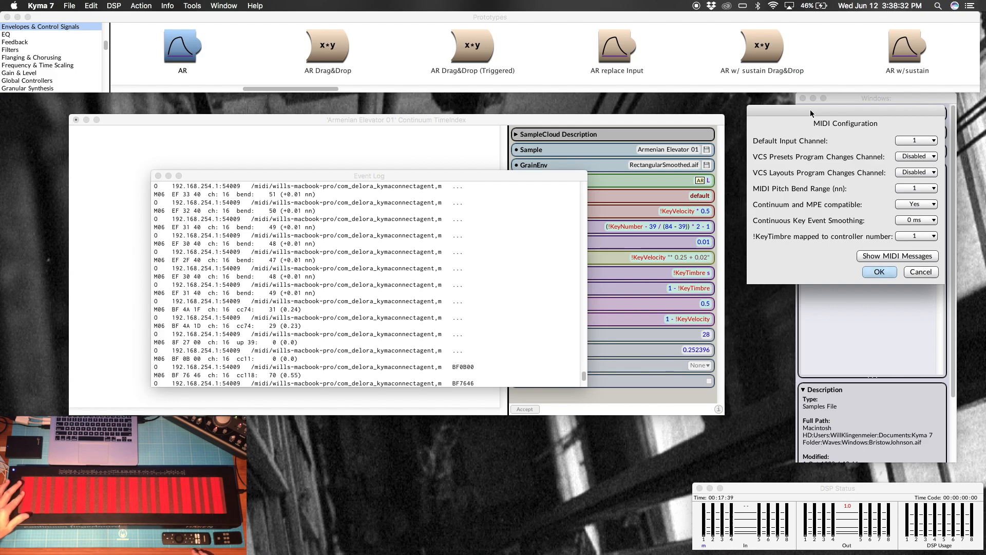
mouse_move(539, 207)
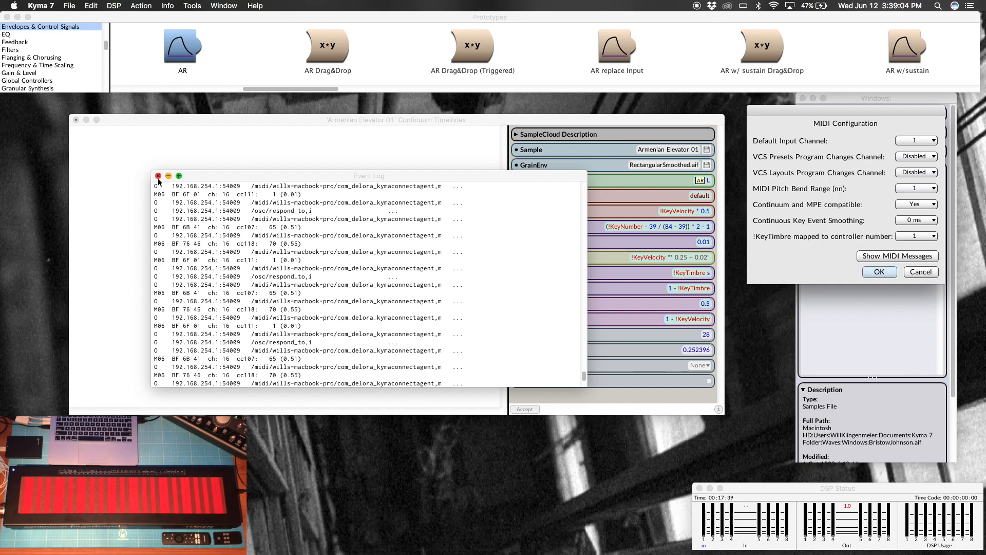
Close the Event Log window to reveal the SampleCloud settings again.
left_click(158, 176)
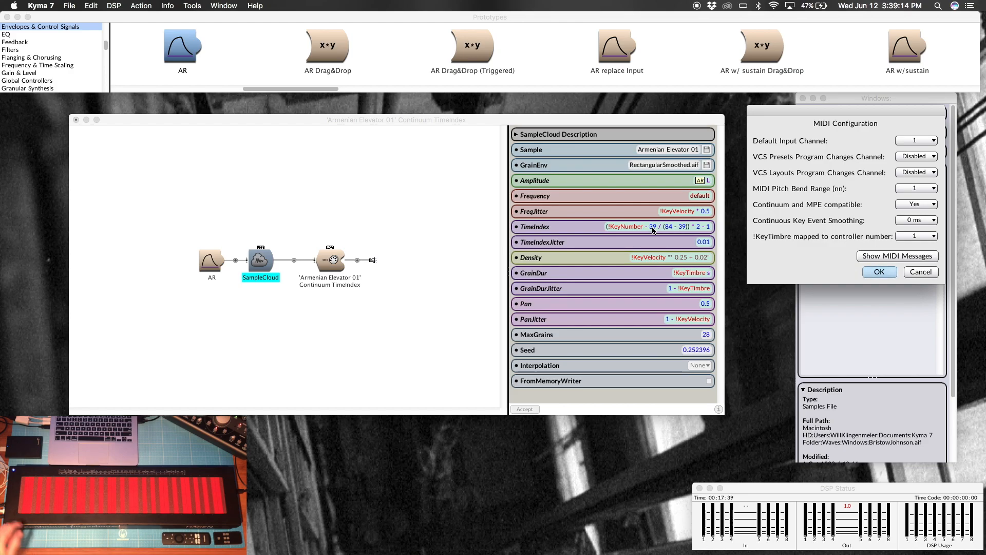
mouse_move(620, 221)
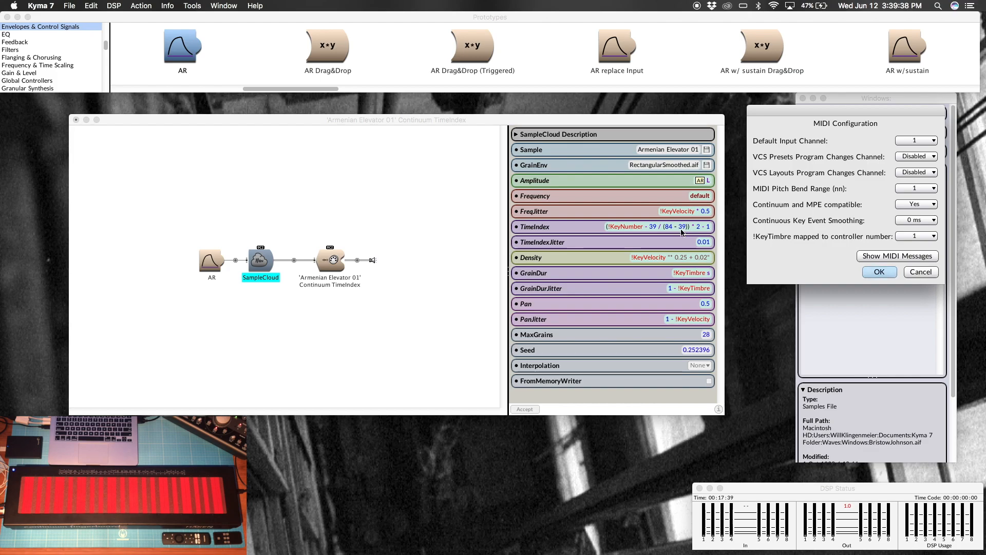
mouse_move(636, 234)
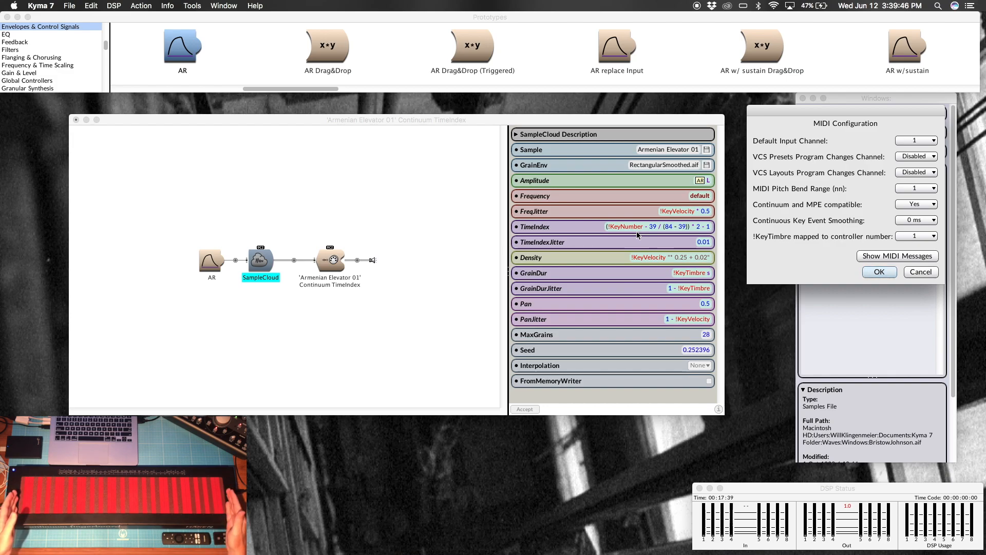
mouse_move(539, 241)
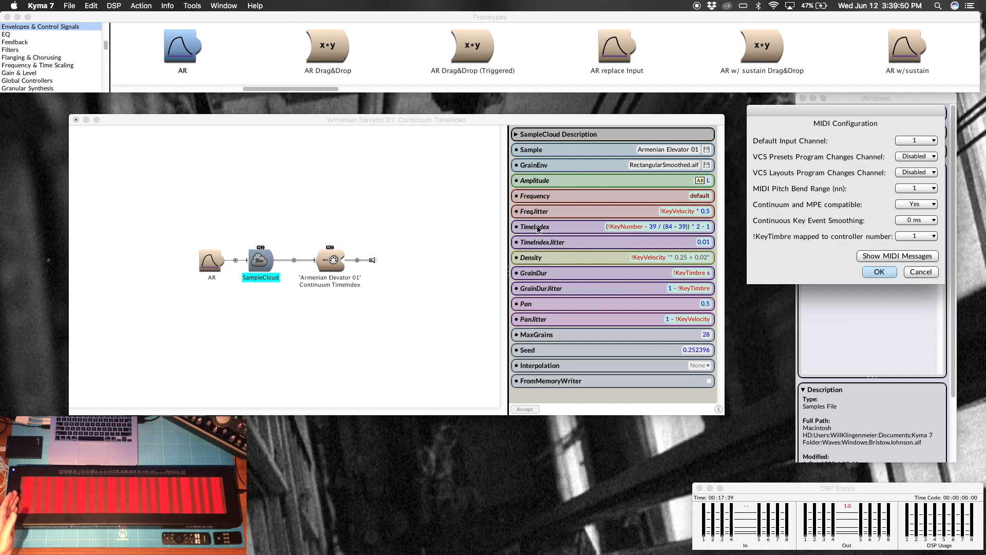
mouse_move(606, 229)
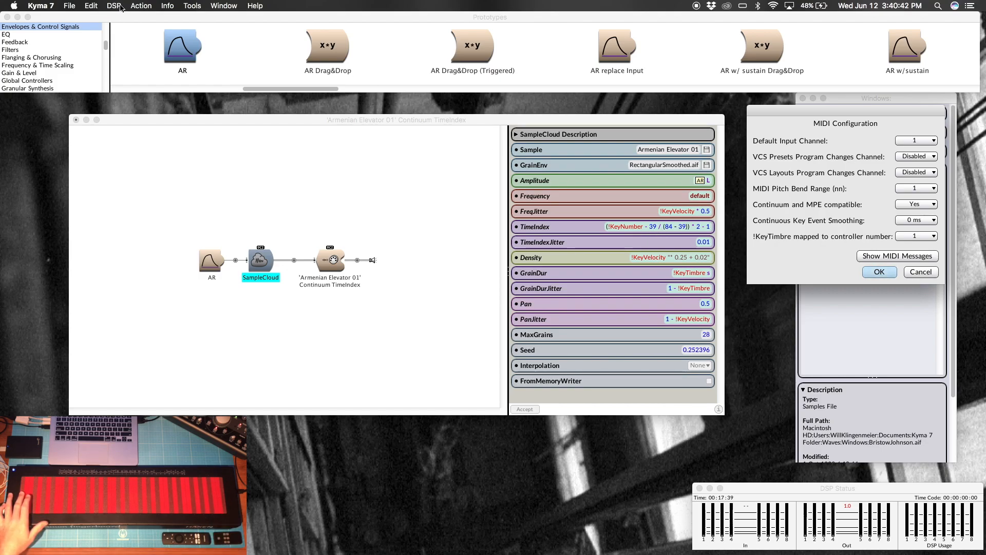
mouse_move(659, 229)
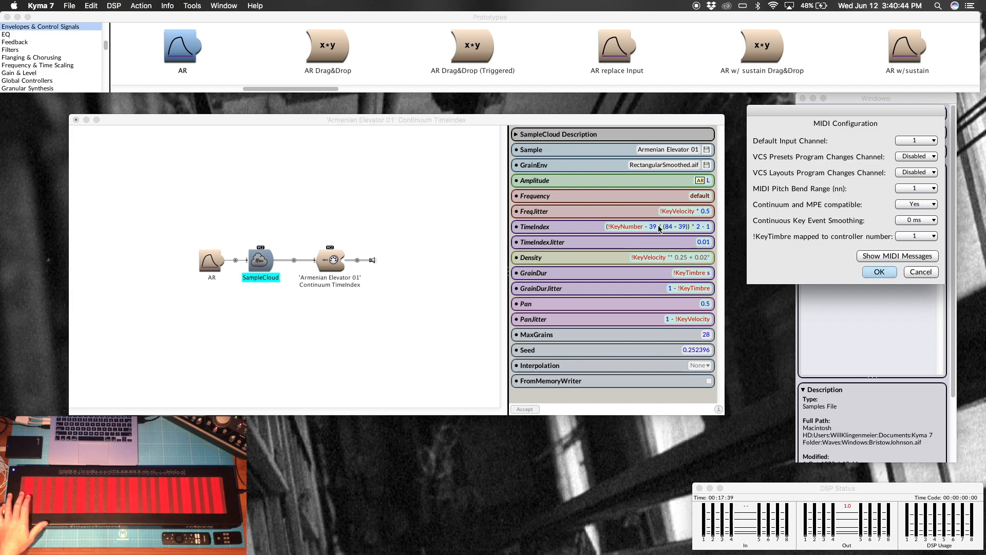
mouse_move(656, 228)
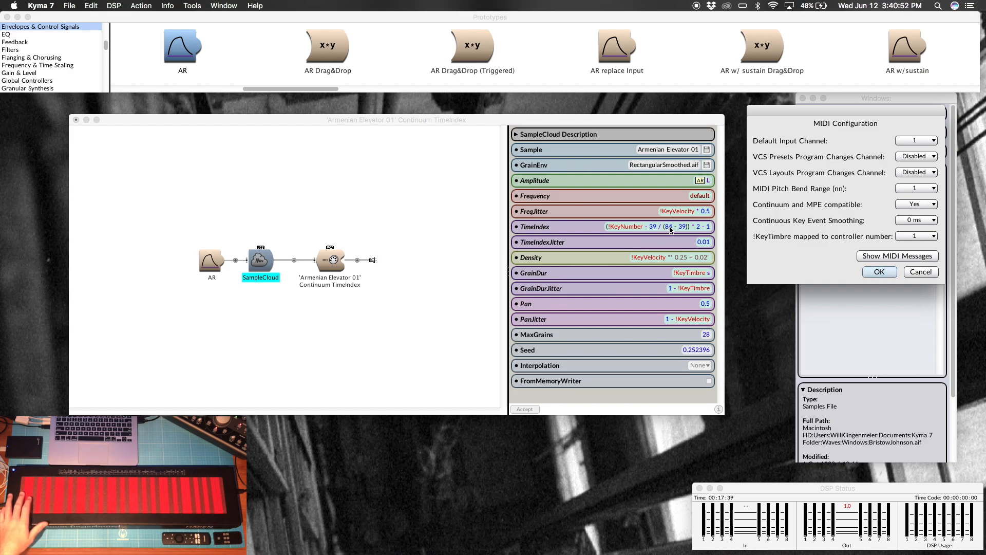
mouse_move(682, 231)
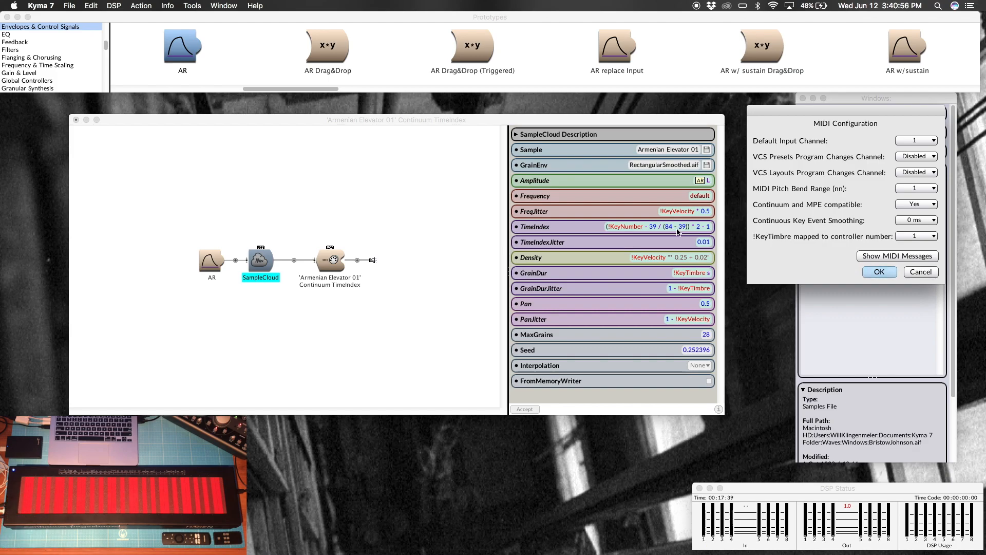
mouse_move(664, 234)
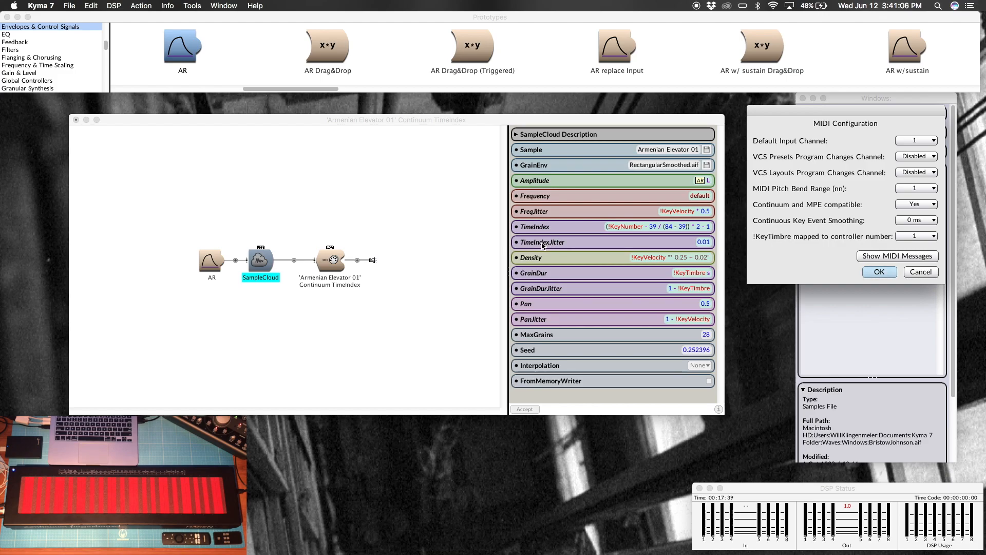
mouse_move(533, 237)
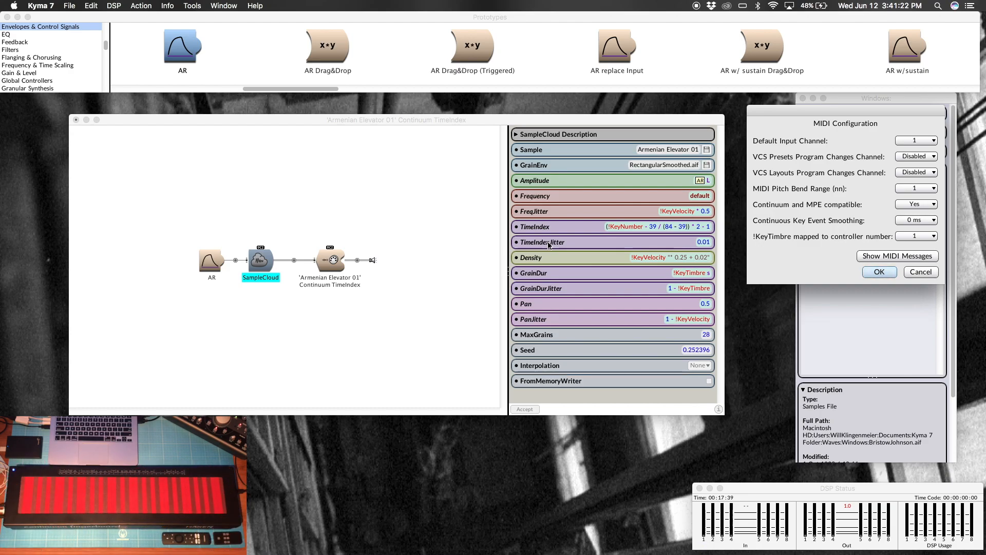
mouse_move(701, 248)
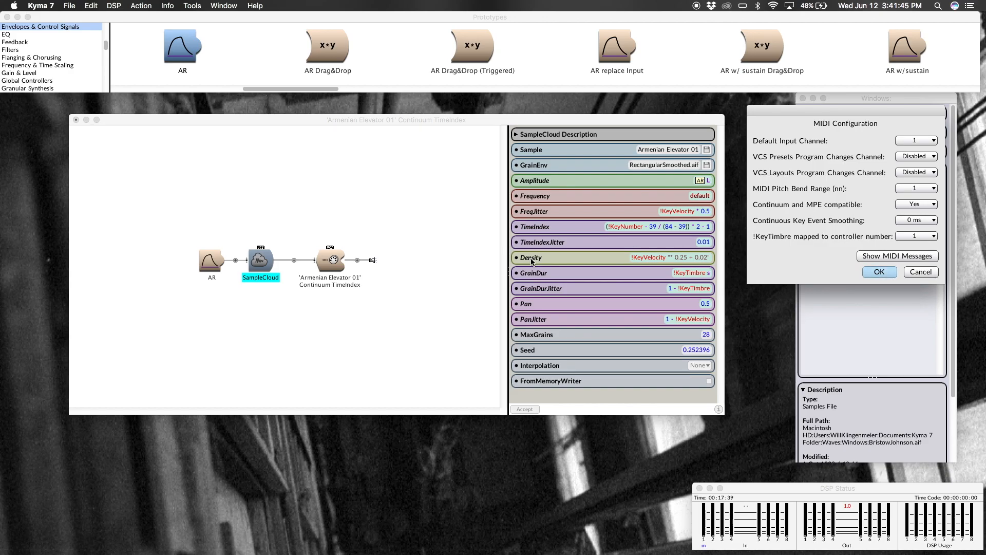
mouse_move(651, 264)
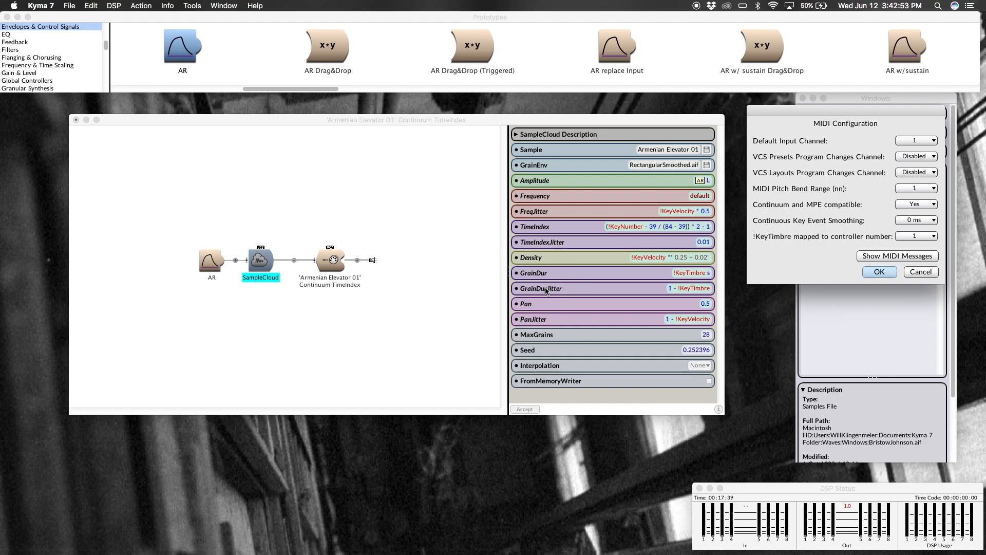
mouse_move(538, 271)
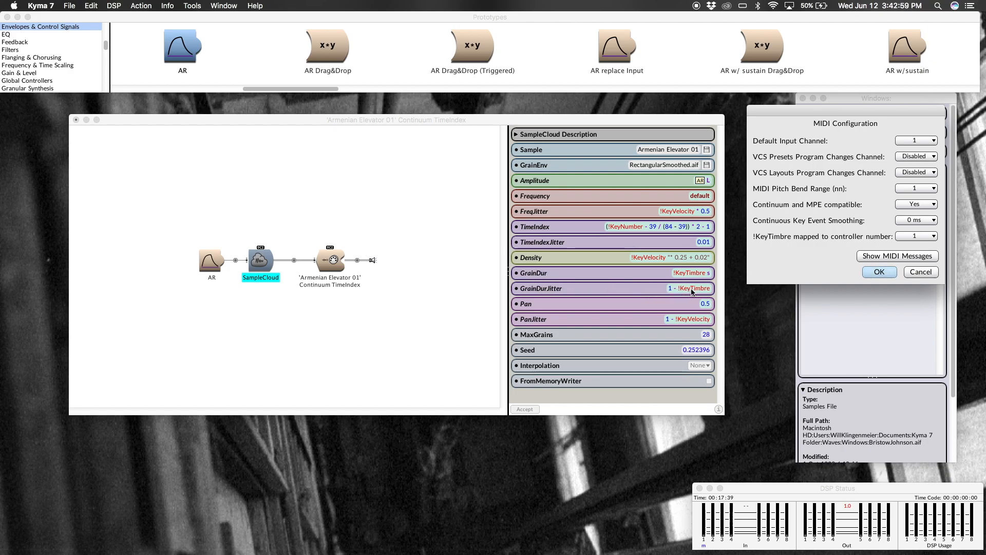
mouse_move(695, 298)
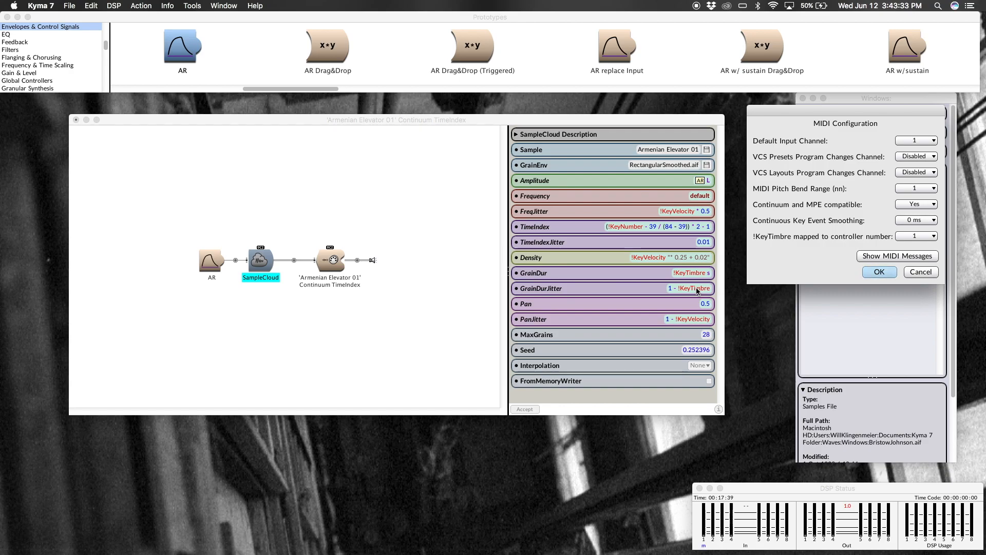
mouse_move(698, 271)
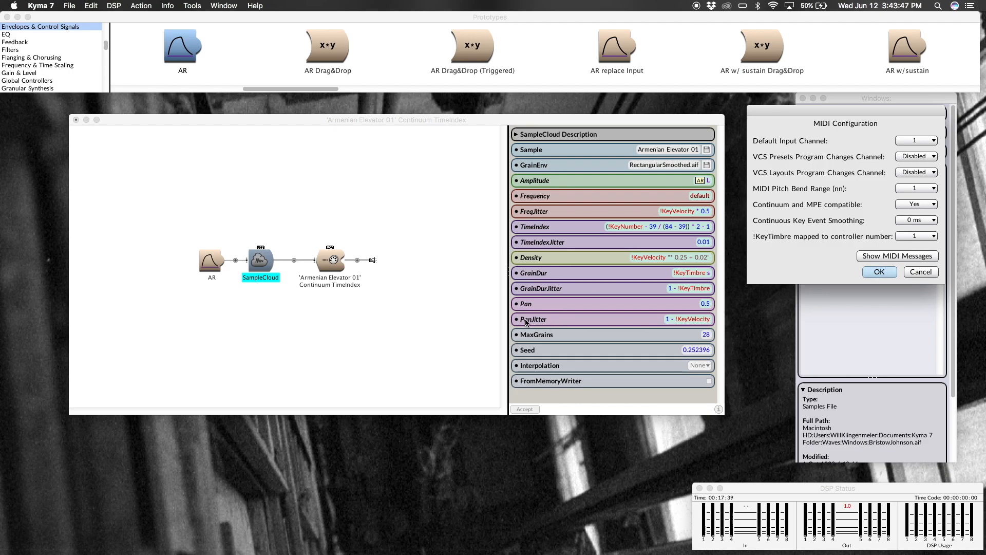
mouse_move(619, 324)
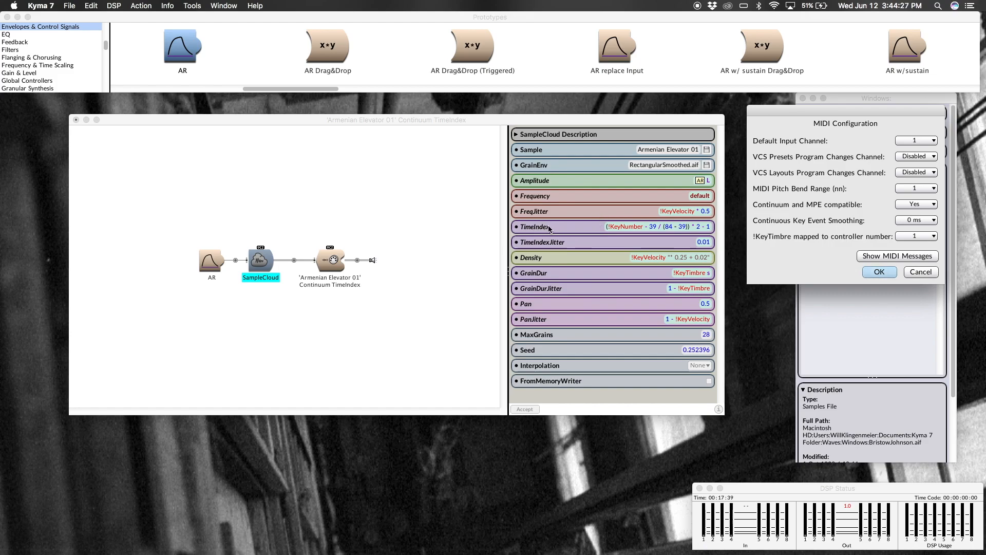
mouse_move(569, 270)
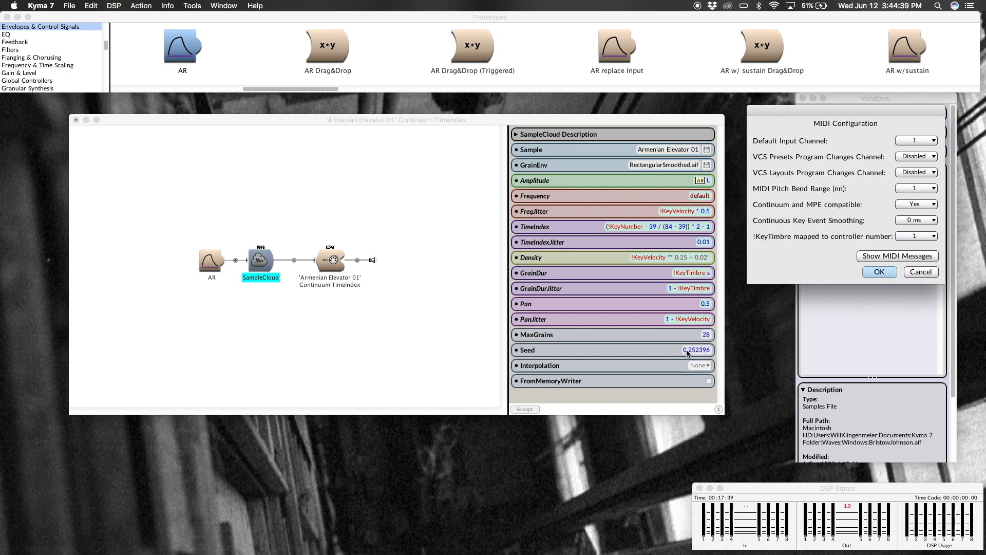
mouse_move(364, 299)
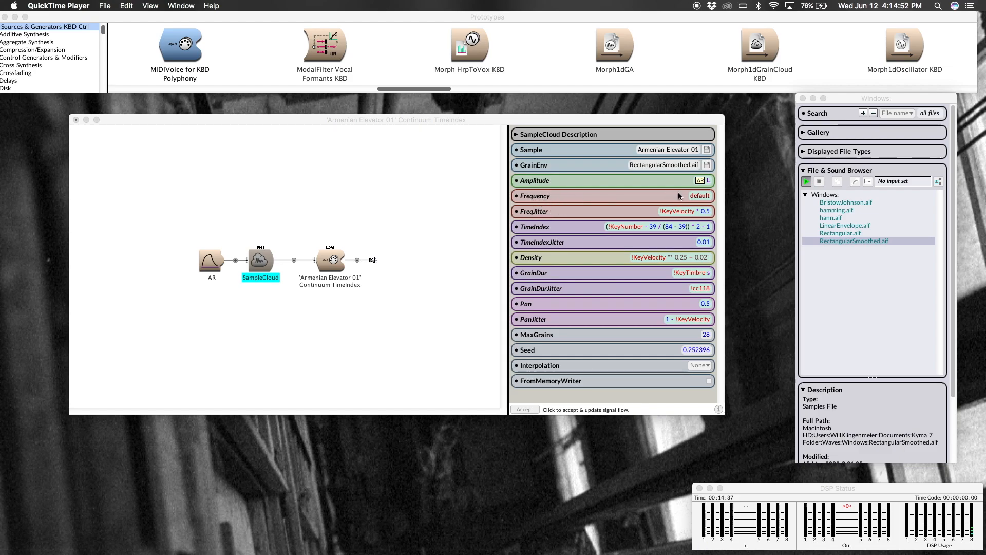
mouse_move(534, 368)
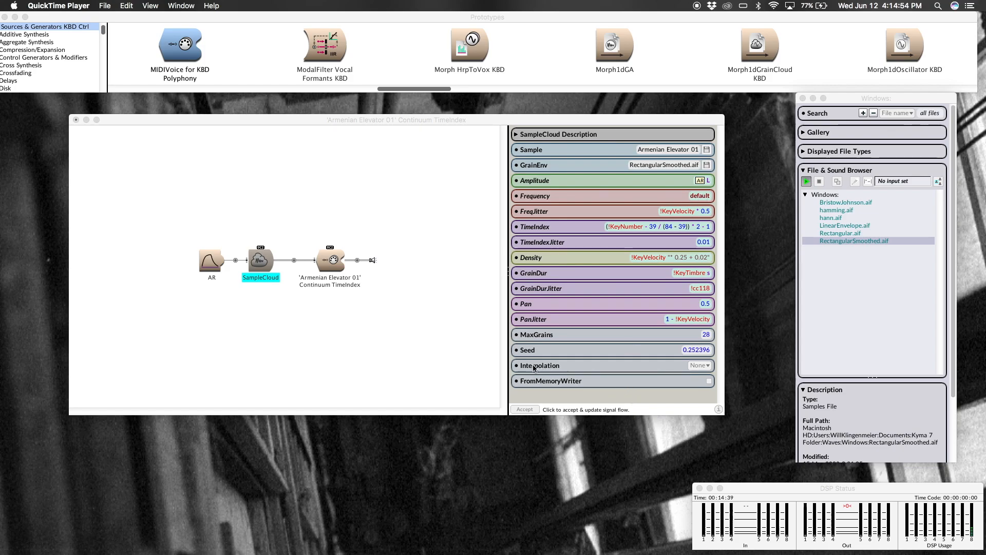
Set the SampleCloud's Interpolation to Linear and accept the edited parameters.
left_click(698, 365)
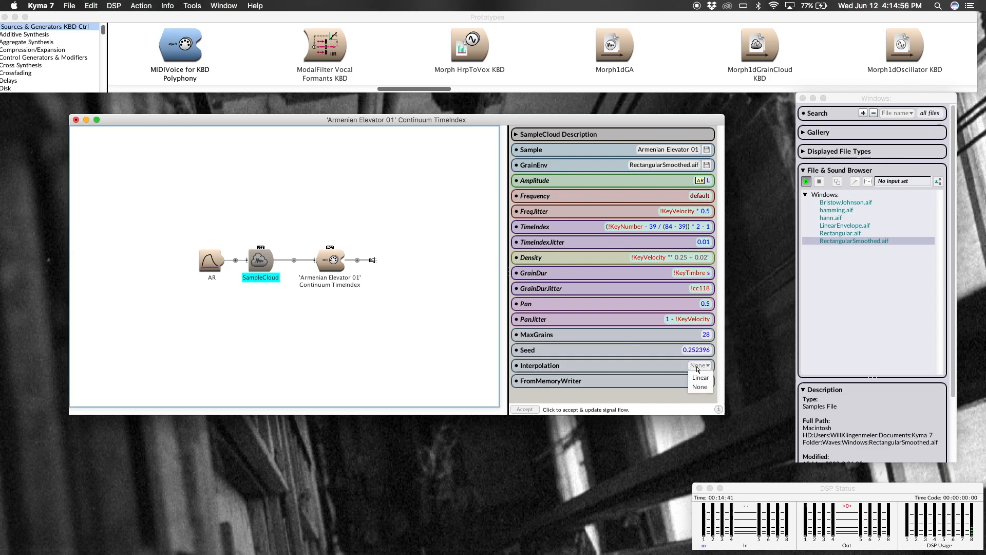
left_click(700, 377)
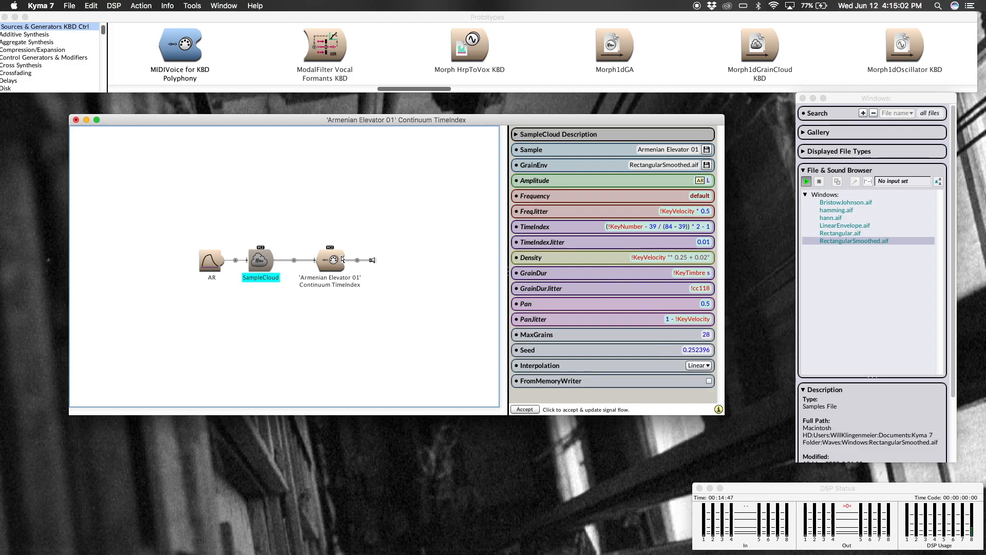
mouse_move(340, 260)
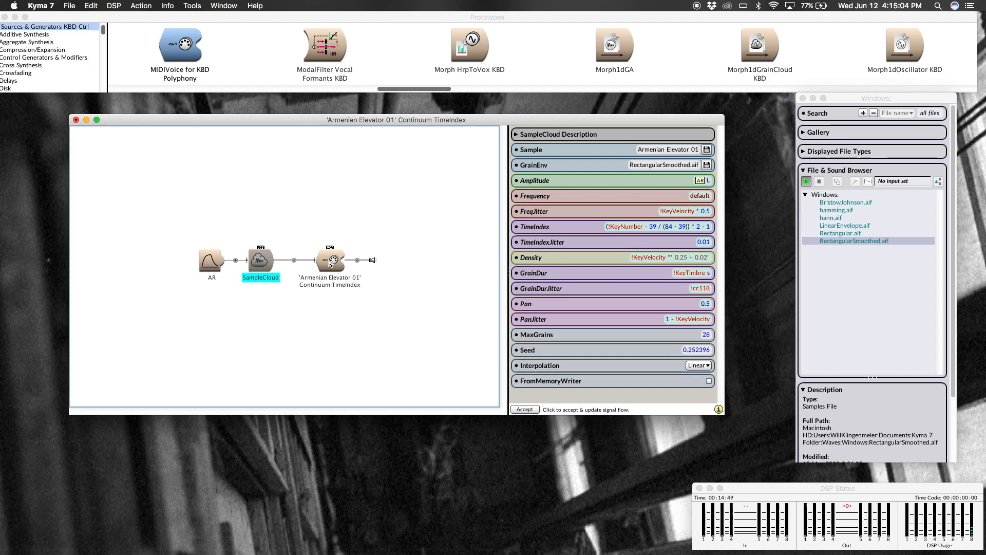
left_click(329, 257)
type("midivo")
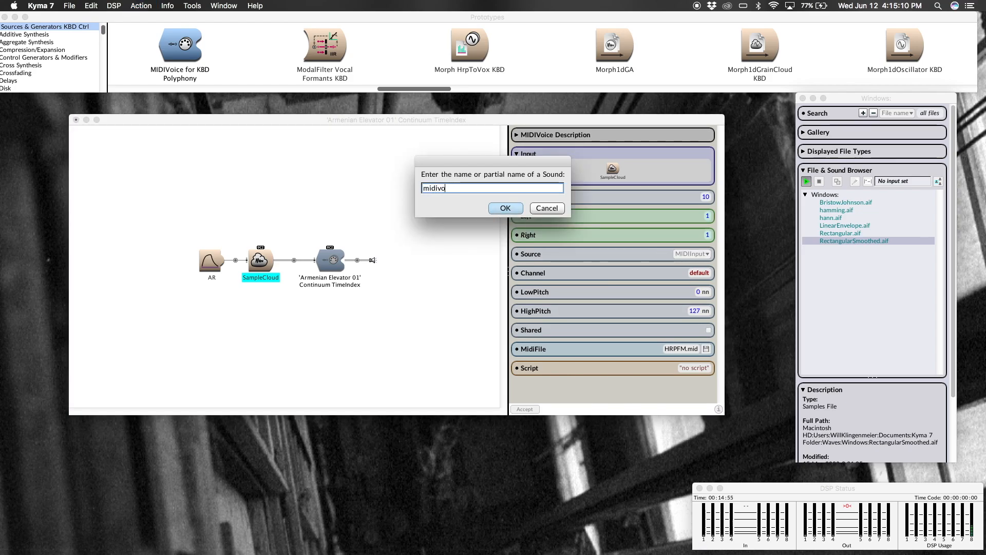
Search 'midivo' and choose MIDIVoice for KBD Polyphony as the prototype.
left_click(505, 208)
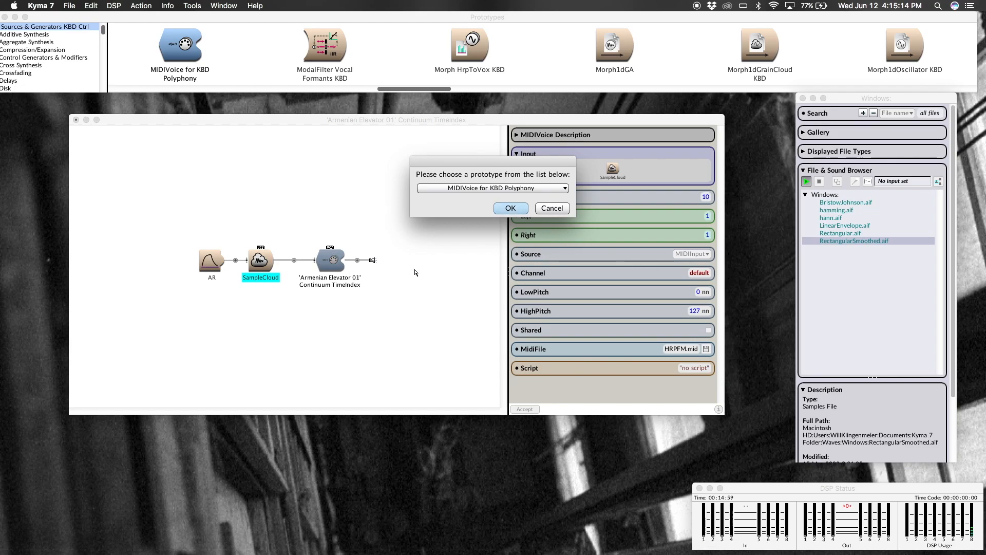
left_click(511, 207)
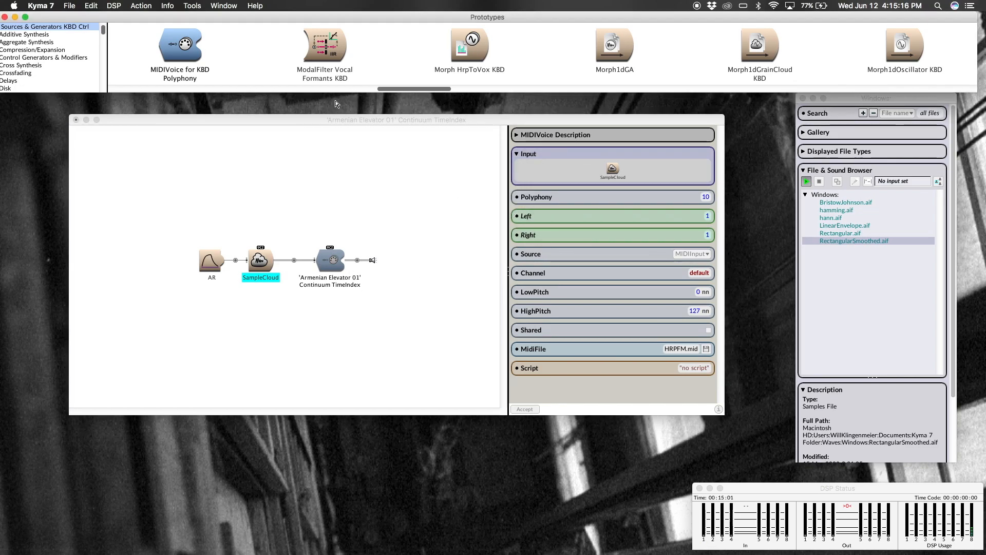
mouse_move(178, 45)
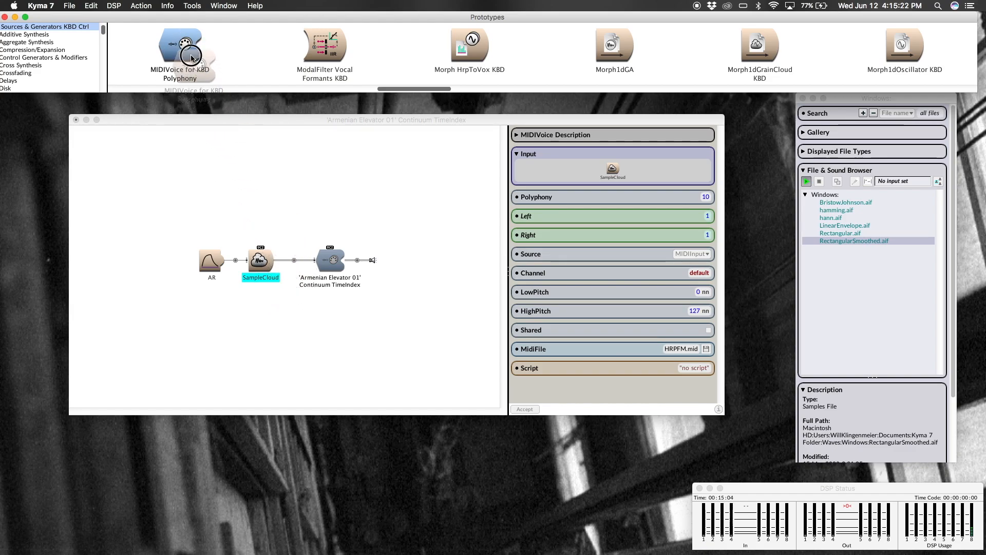
mouse_move(527, 198)
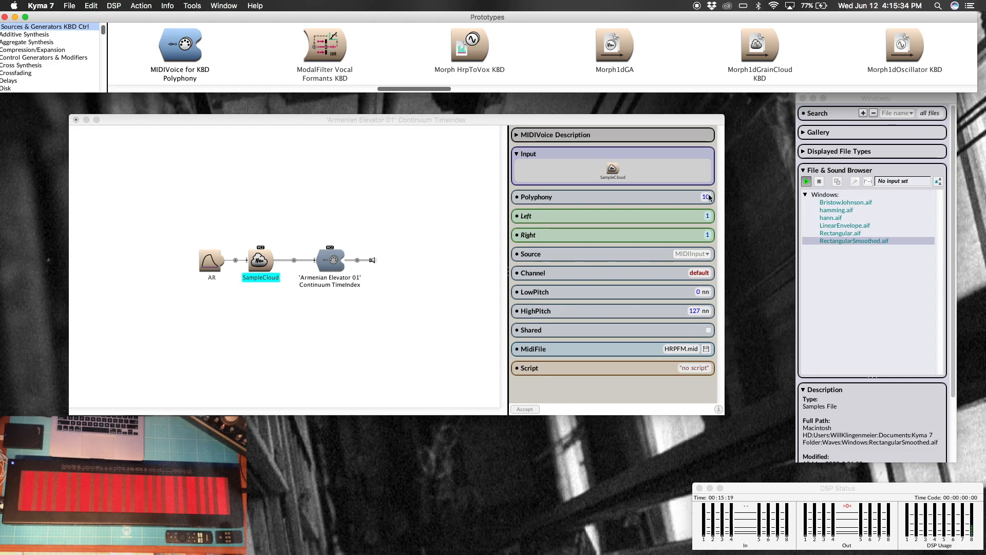
mouse_move(563, 246)
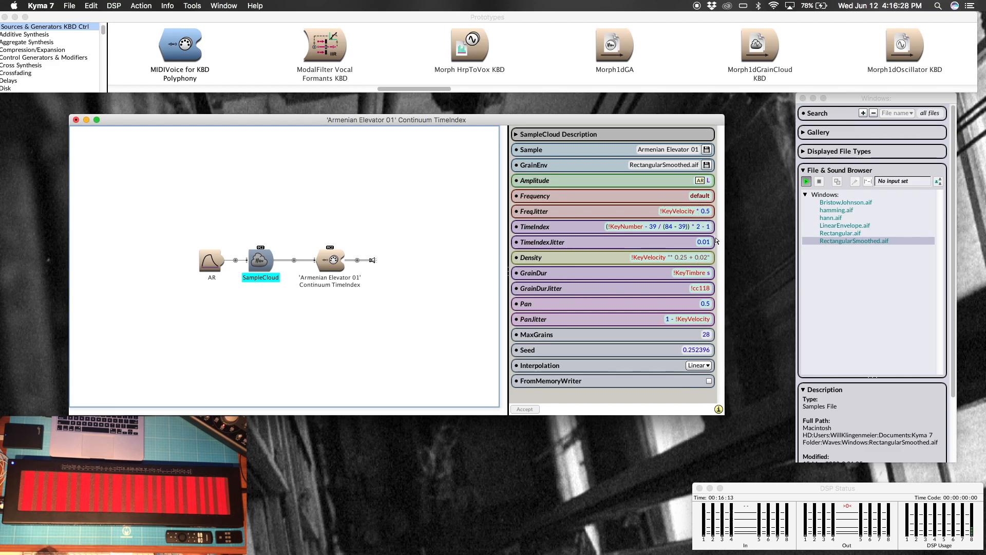
mouse_move(584, 268)
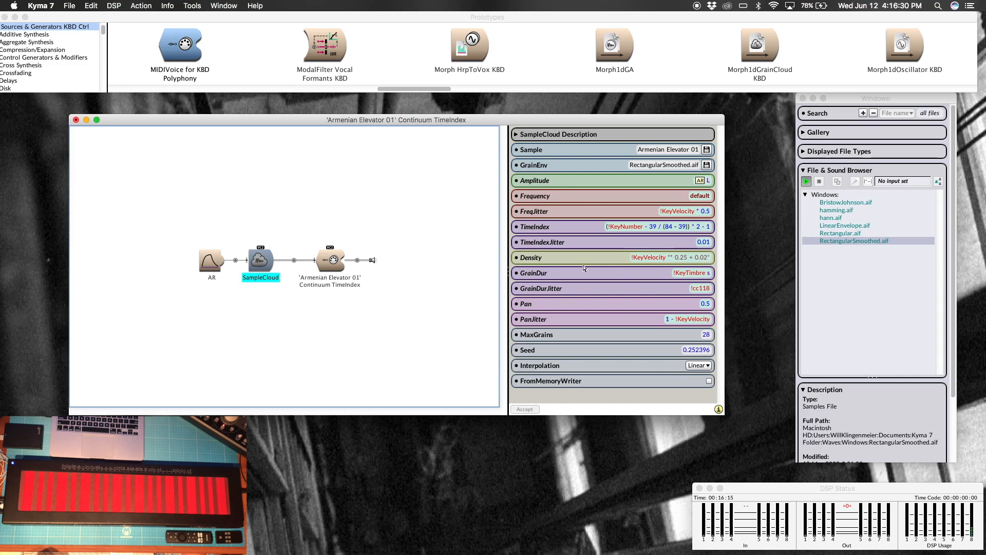
mouse_move(674, 298)
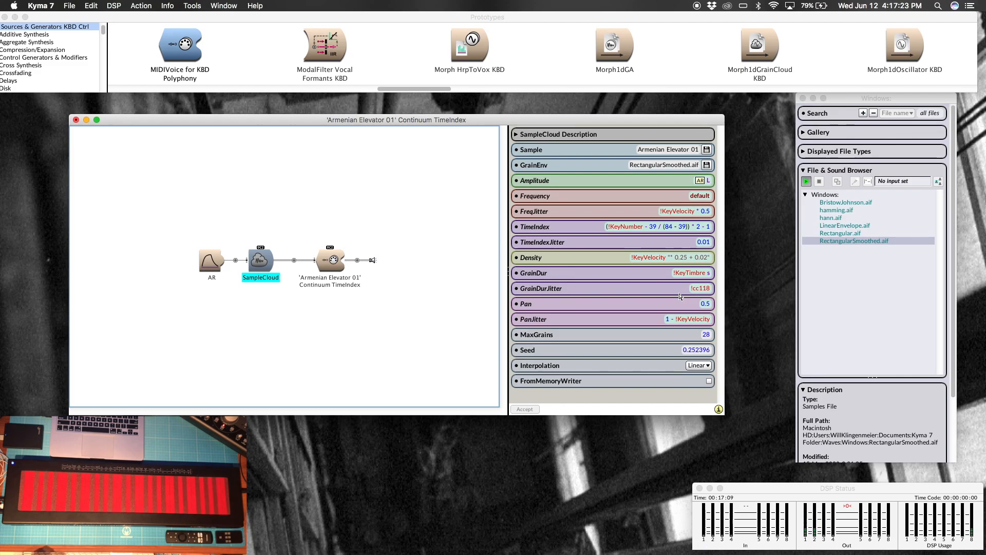
Edit the GrainDurJitter field so it reads 1 - !KeyTimbre in place of !cc118.
double_click(691, 287)
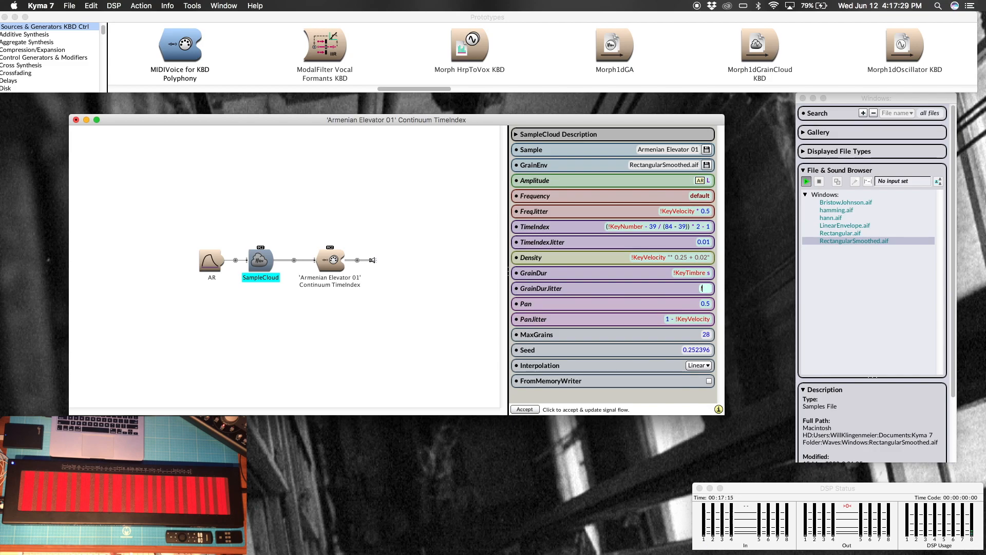
left_click(699, 288)
type("1 - !KeyTimbre")
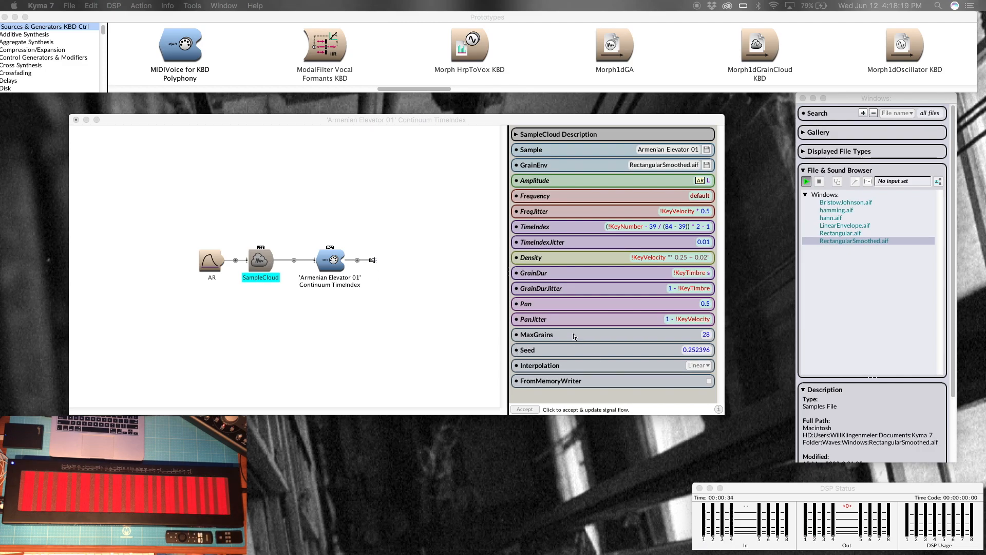
mouse_move(706, 314)
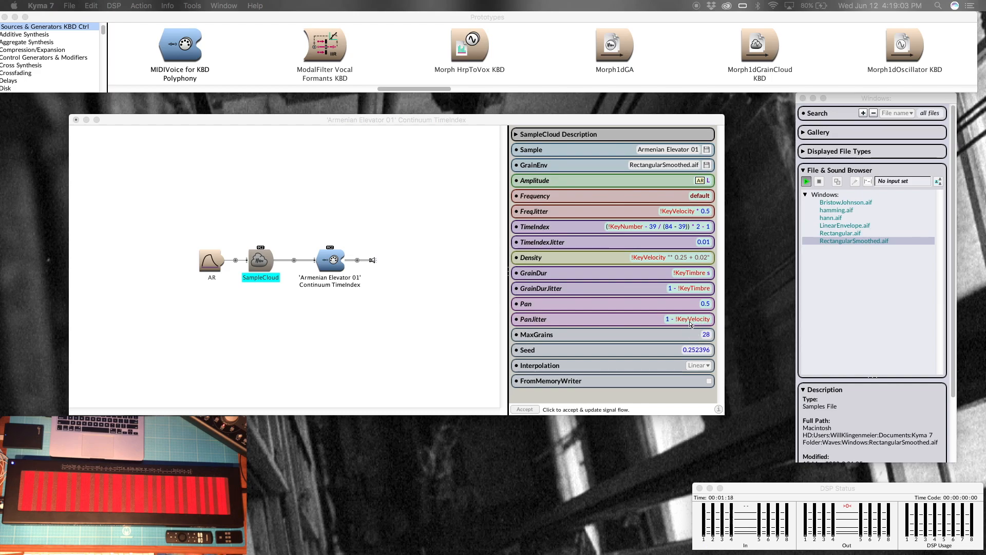
mouse_move(701, 340)
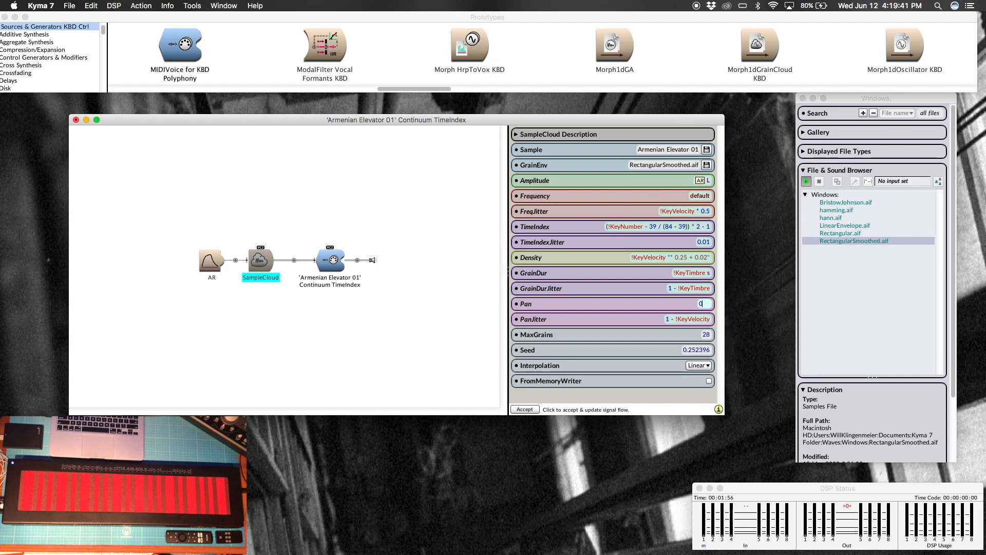
Enter 0.5 and the bell sample name, review bell.aif's file info, and accept the edited SampleCloud.
type("0.5")
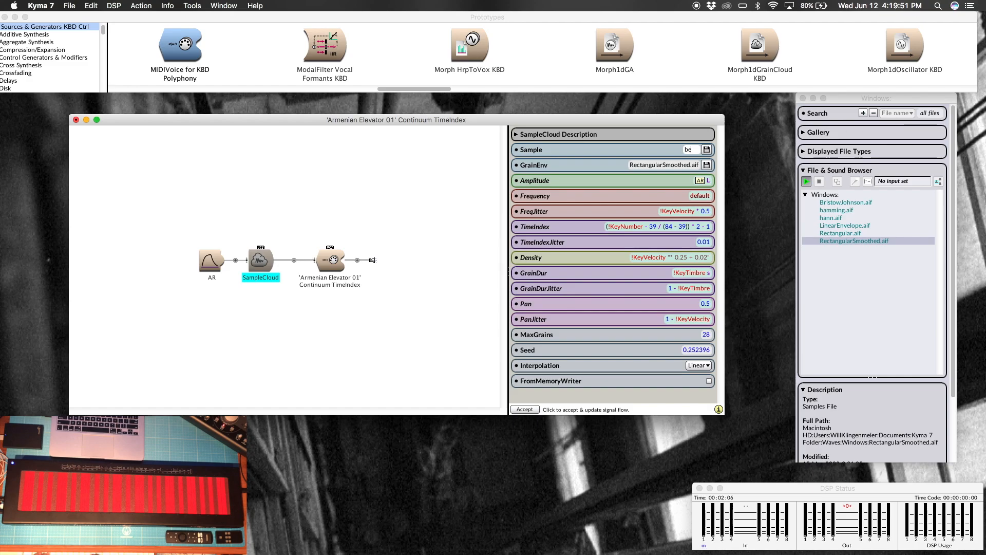
type("bell")
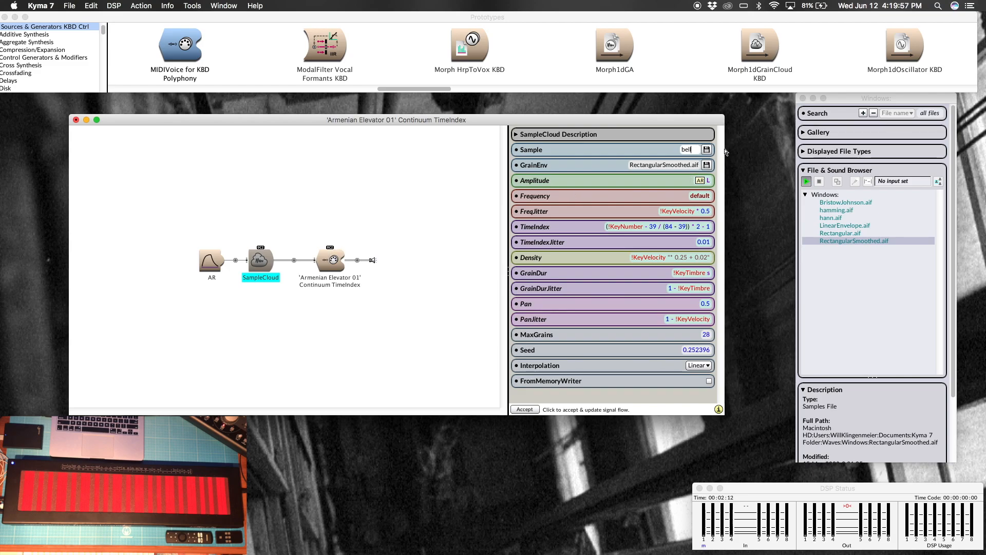
left_click(718, 409)
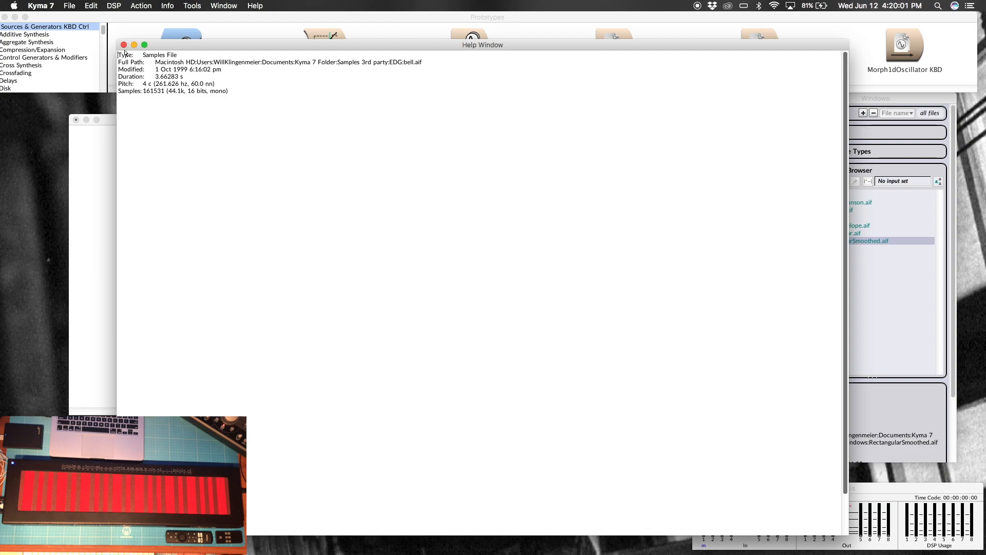
left_click(123, 45)
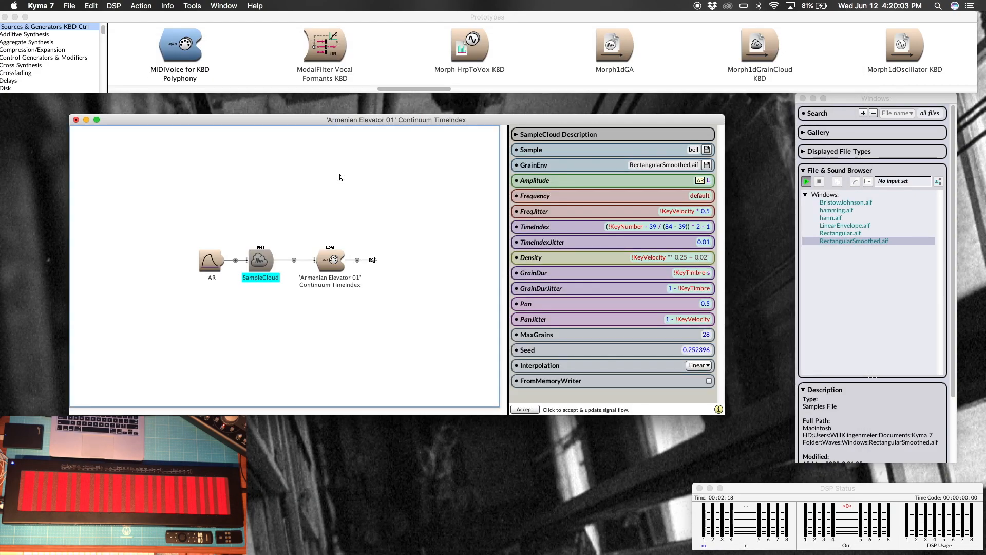
left_click(329, 259)
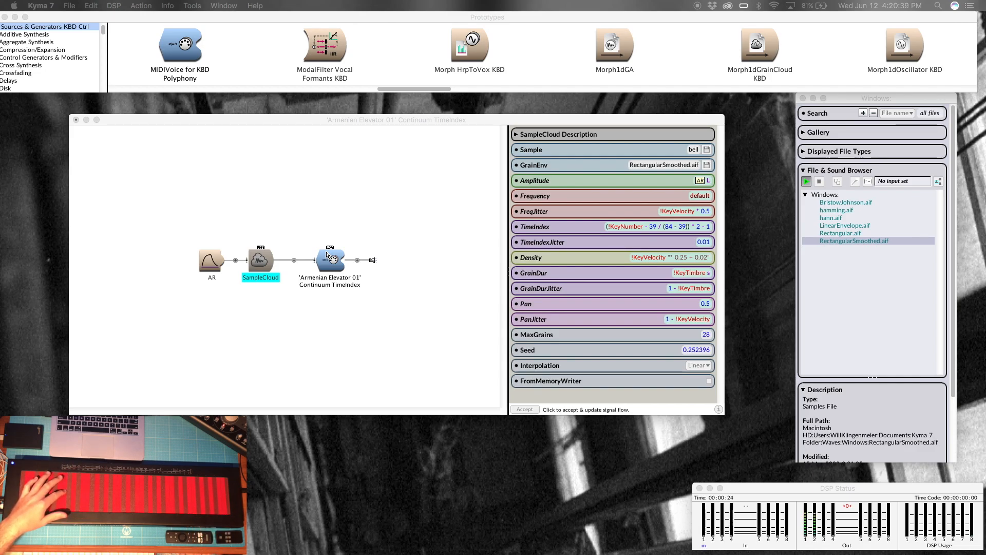
Set the SampleCloud's Interpolation to None instead of Linear.
left_click(708, 366)
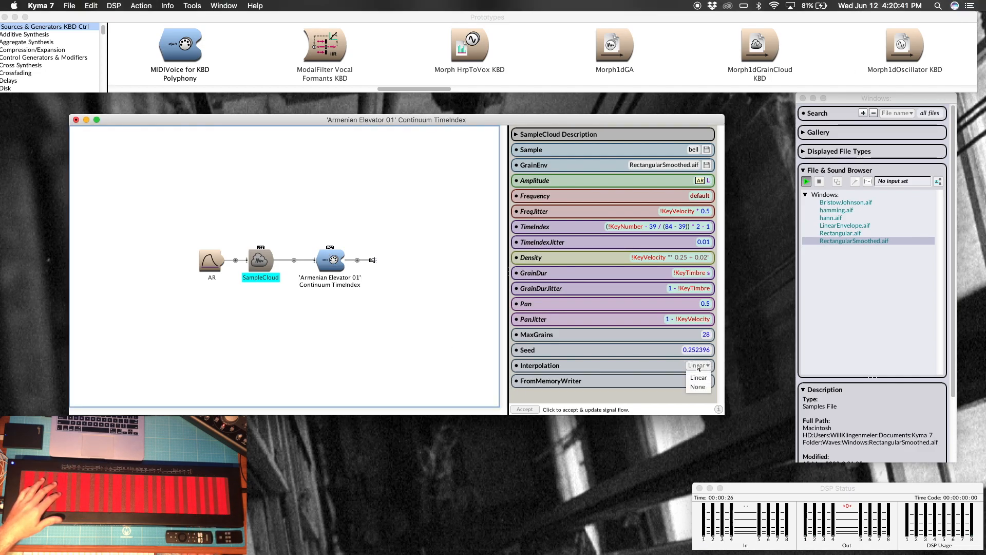
left_click(698, 387)
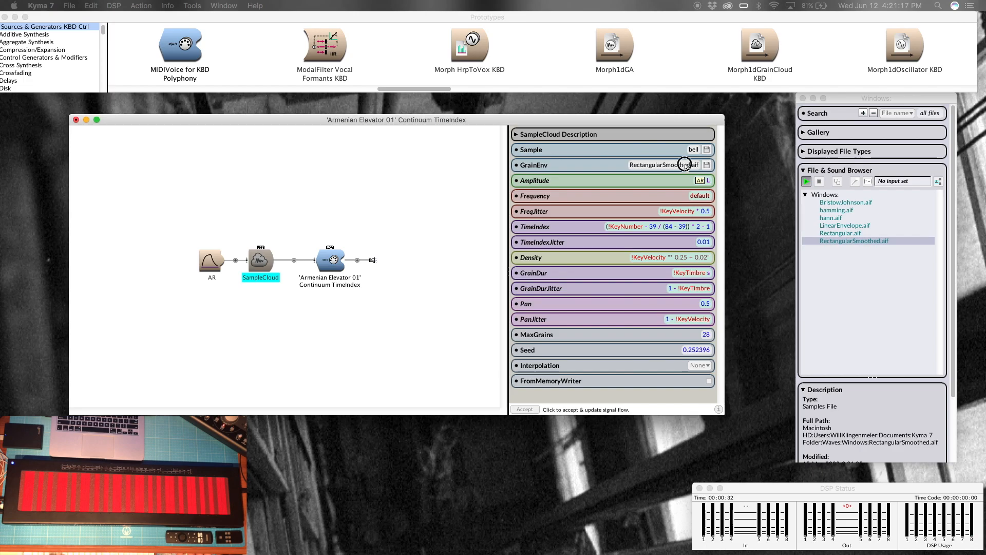
left_click(839, 210)
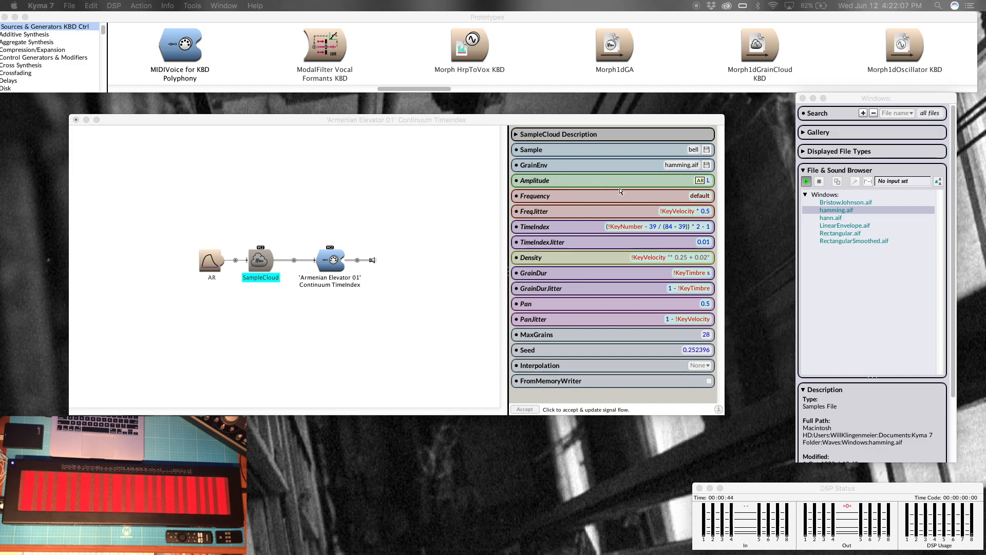
mouse_move(492, 306)
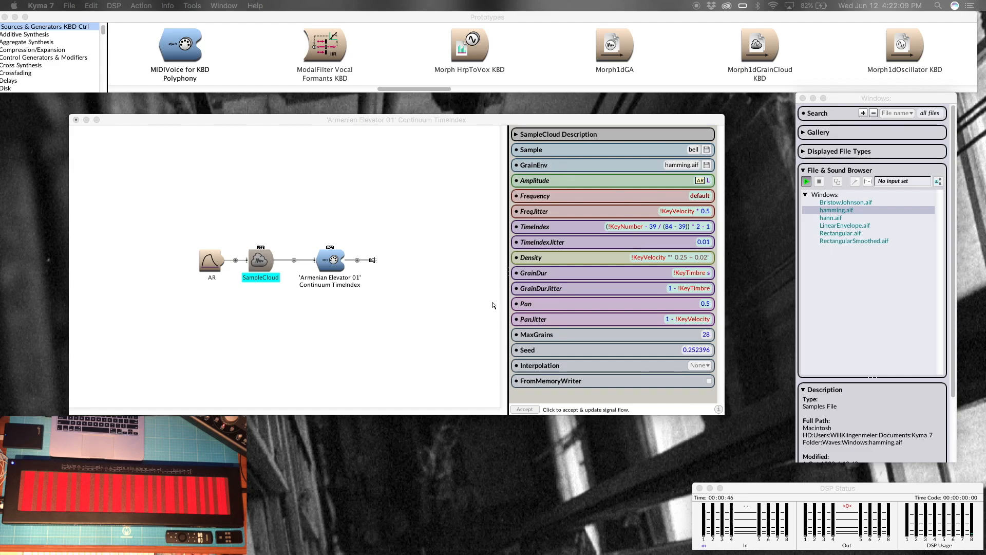
mouse_move(338, 218)
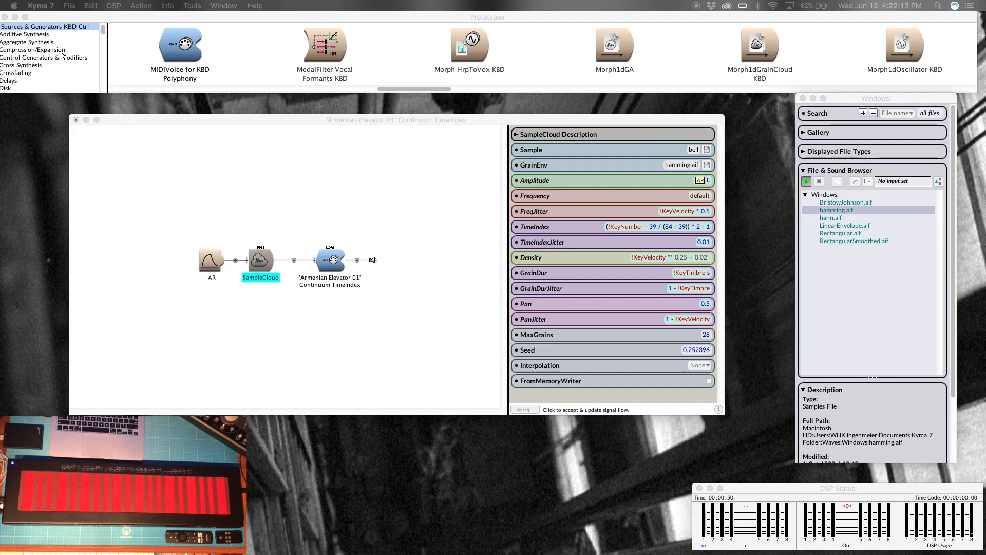
Hide Kyma 7 from its application menu so only the desktop picture shows.
left_click(41, 6)
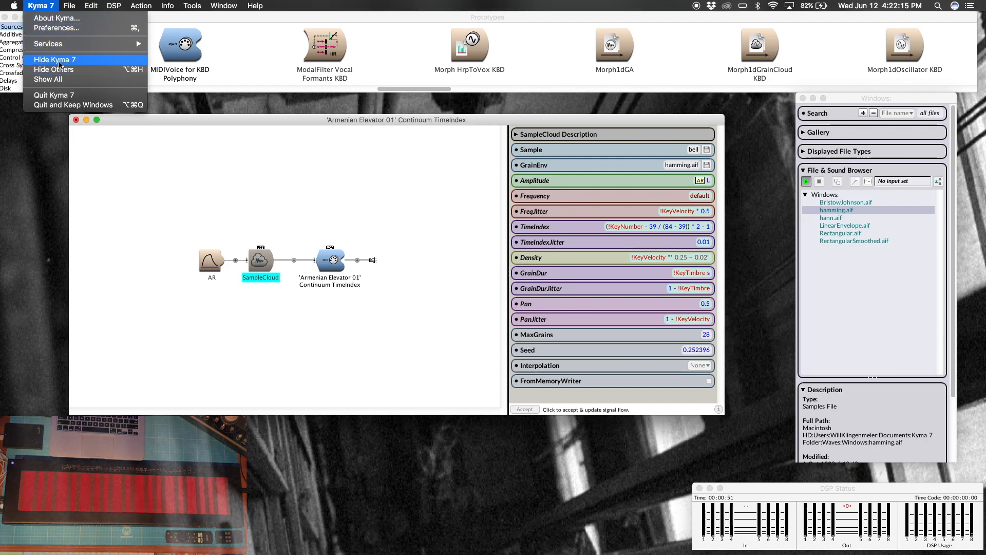
left_click(53, 60)
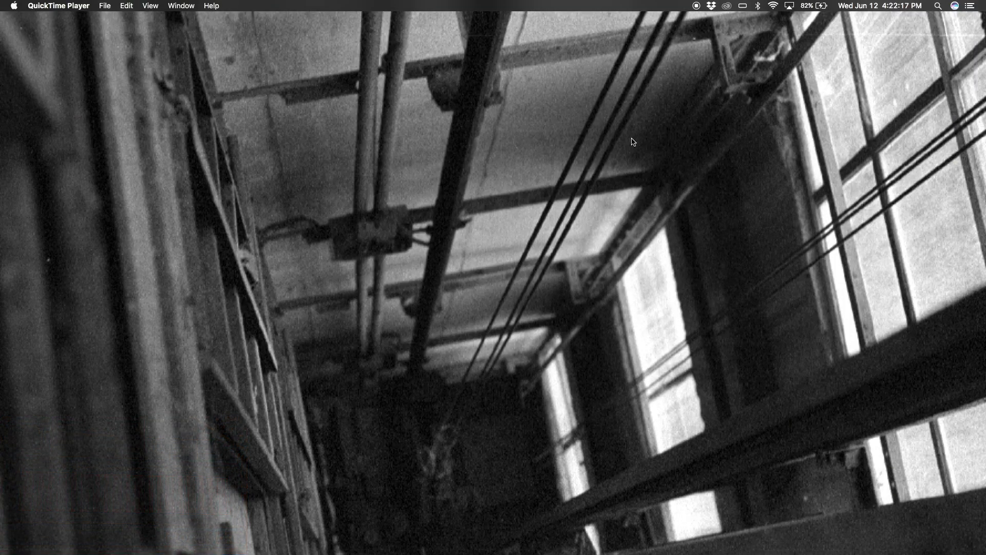
mouse_move(549, 441)
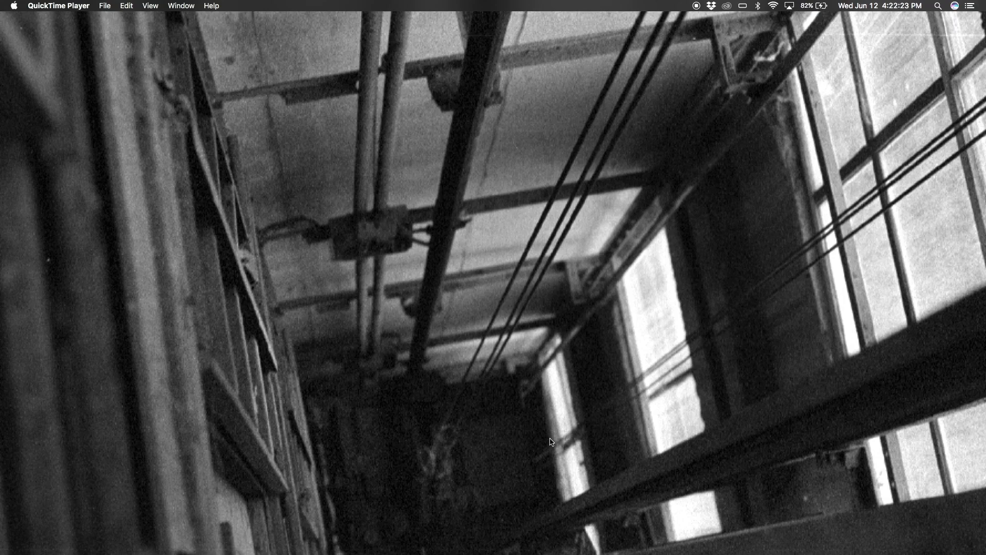